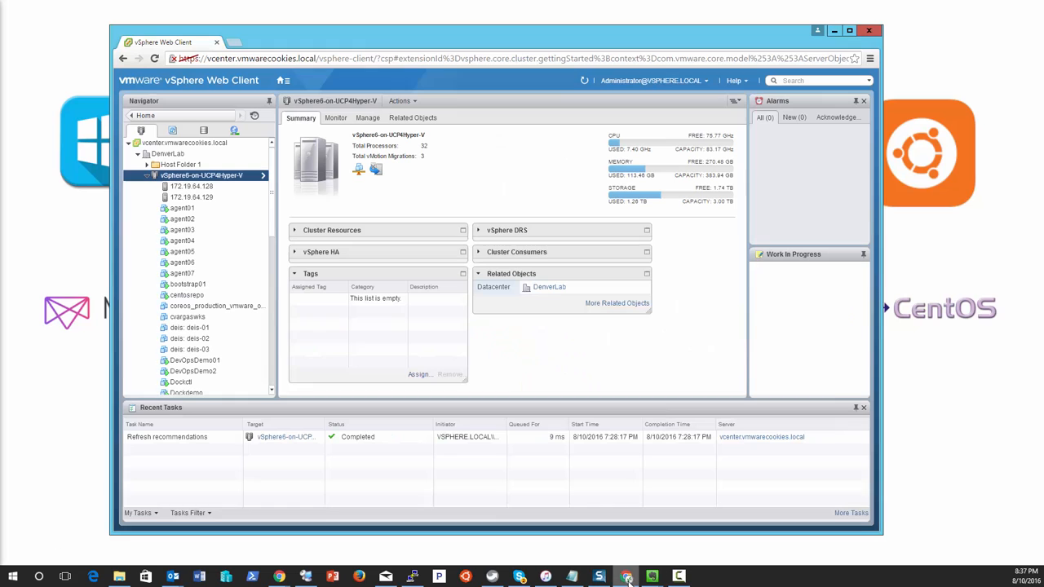
pyautogui.moveTo(399, 369)
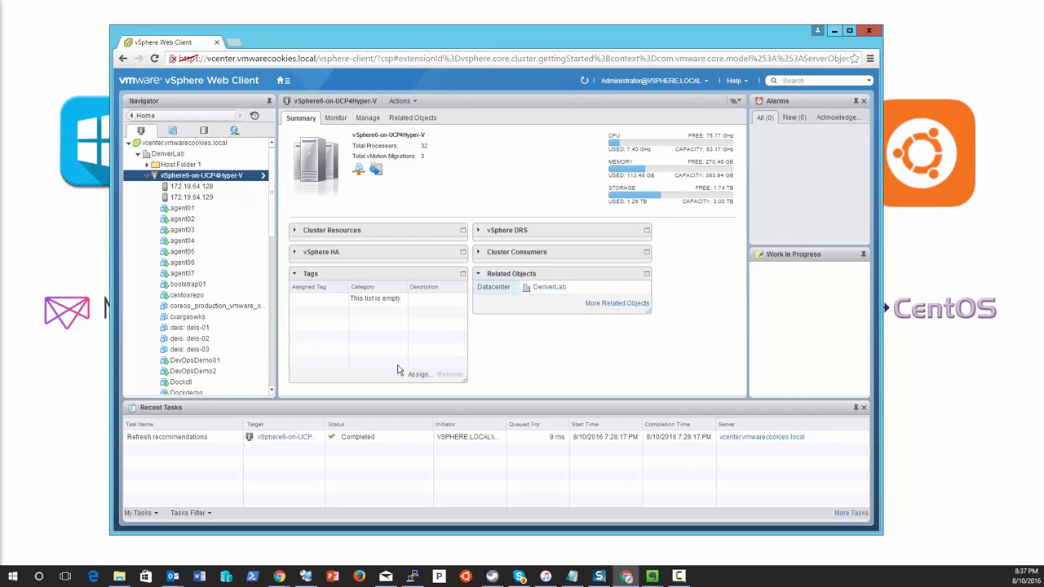
pyautogui.moveTo(274, 329)
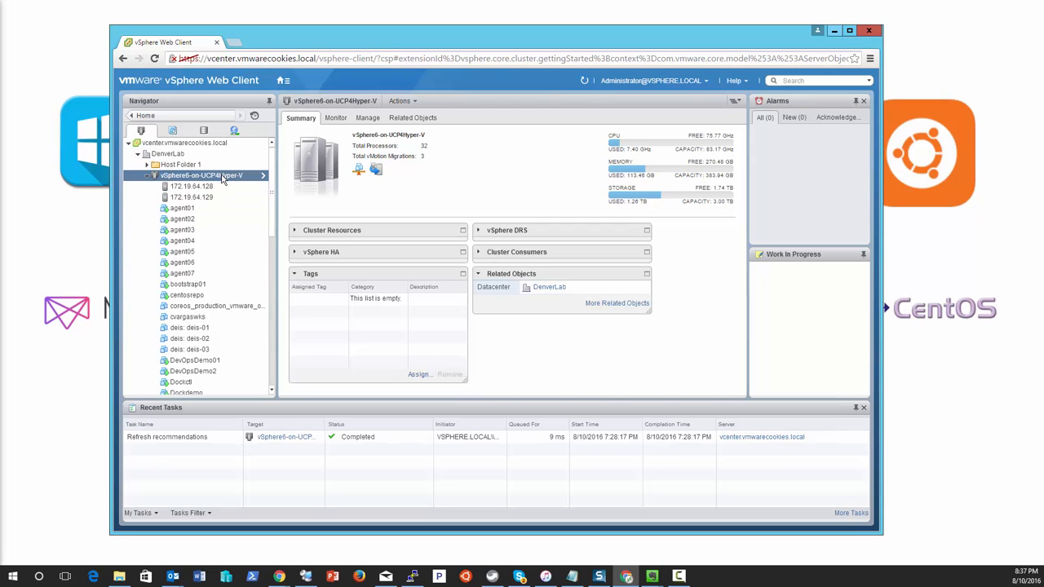
pyautogui.moveTo(220, 176)
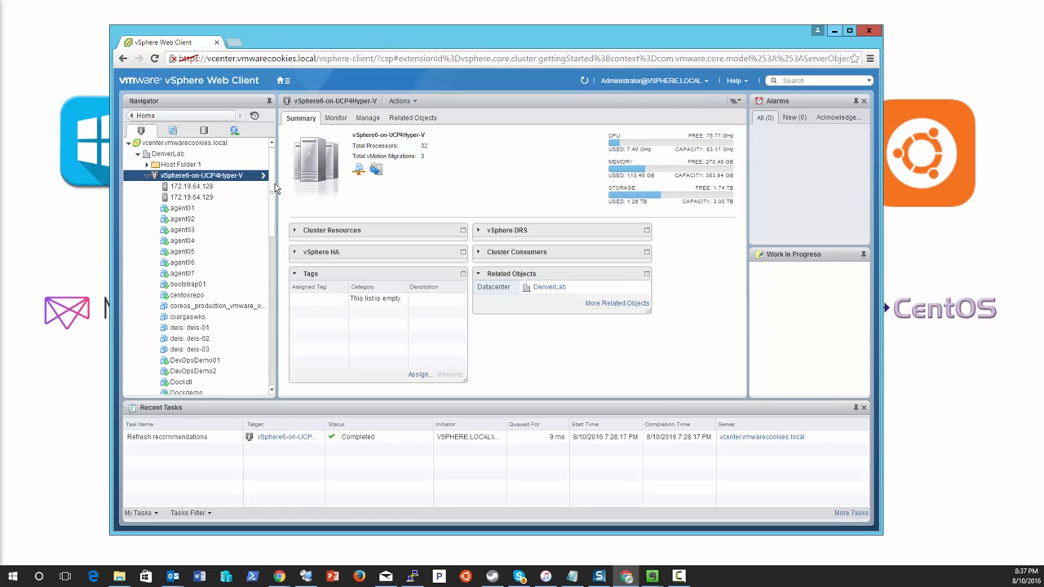
# Step: Bring up the SSH terminal session to work in
pyautogui.scroll(-3)
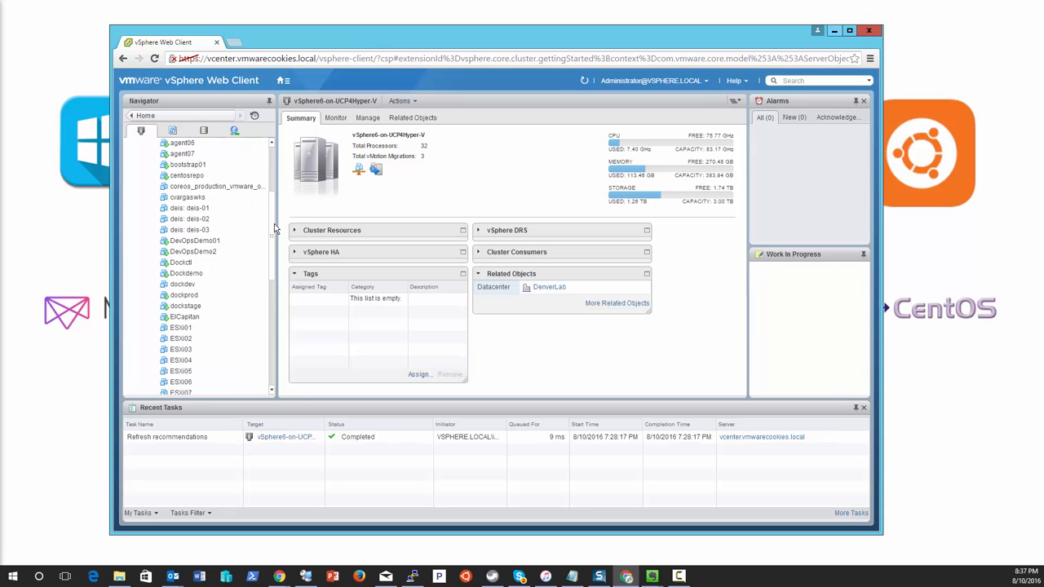
pyautogui.click(146, 176)
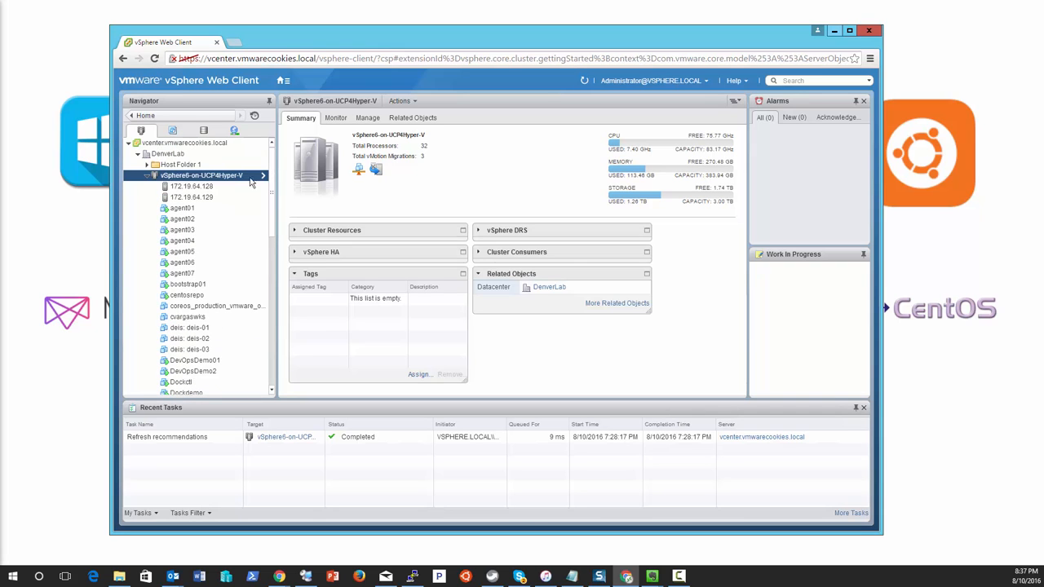
pyautogui.click(183, 209)
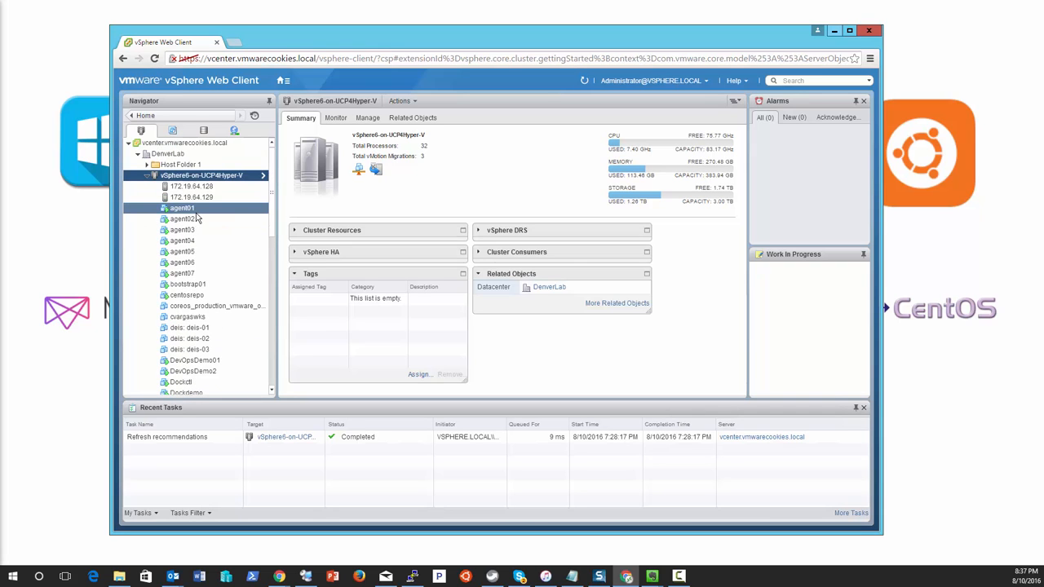
pyautogui.click(193, 196)
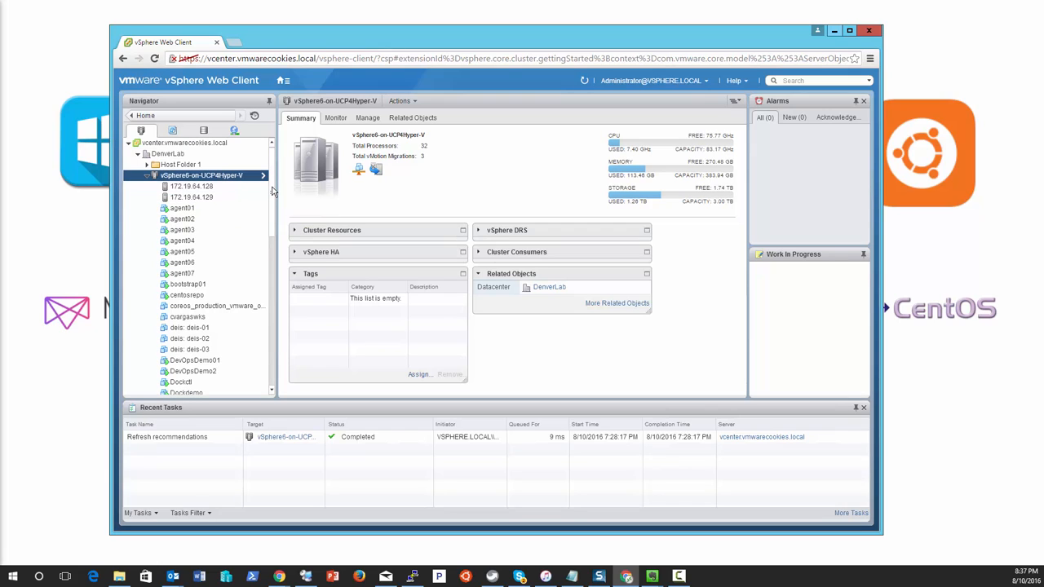
pyautogui.click(190, 186)
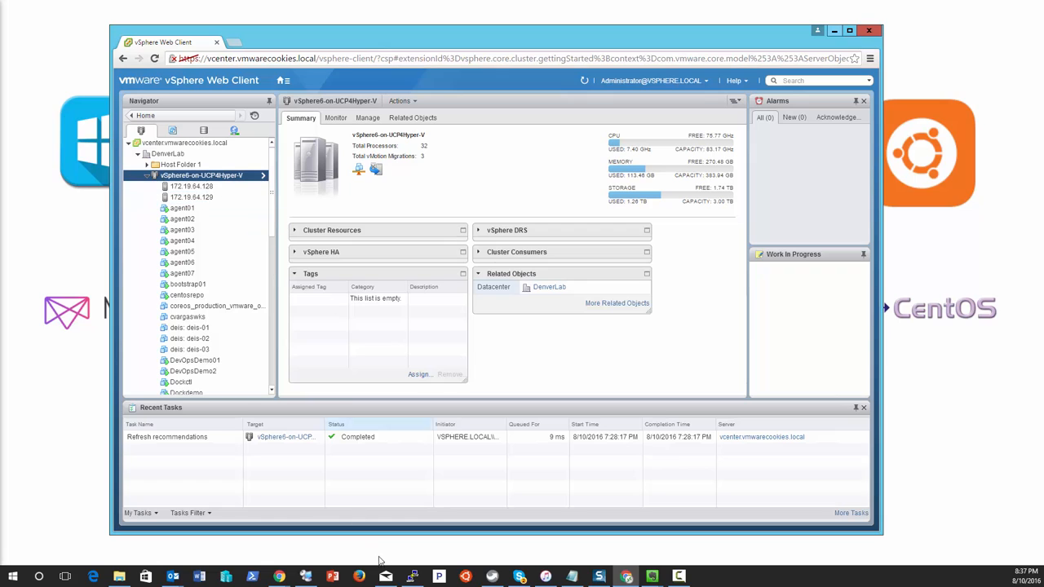
pyautogui.click(385, 578)
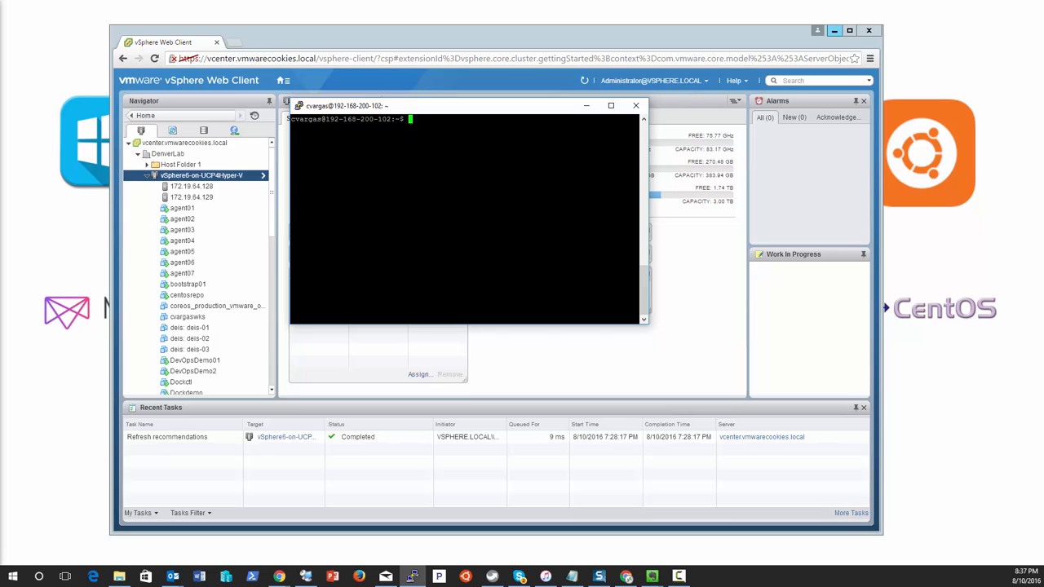
# Step: Make a vmware folder, wget vmware-esx-vmdkops-1.0.beta.vib from GitHub into it, and list it
pyautogui.write('mkc')
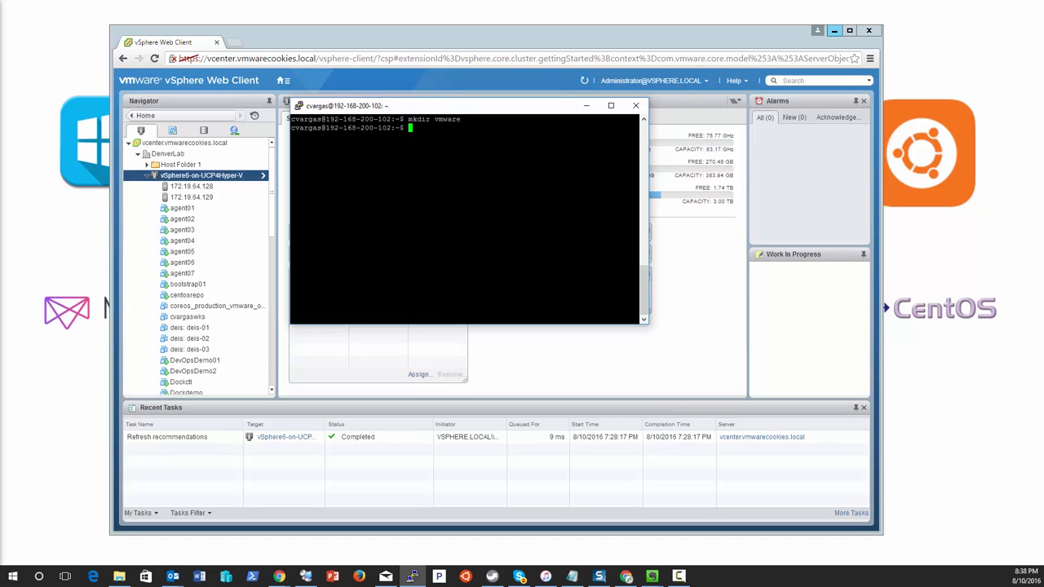
pyautogui.write('cd vmware')
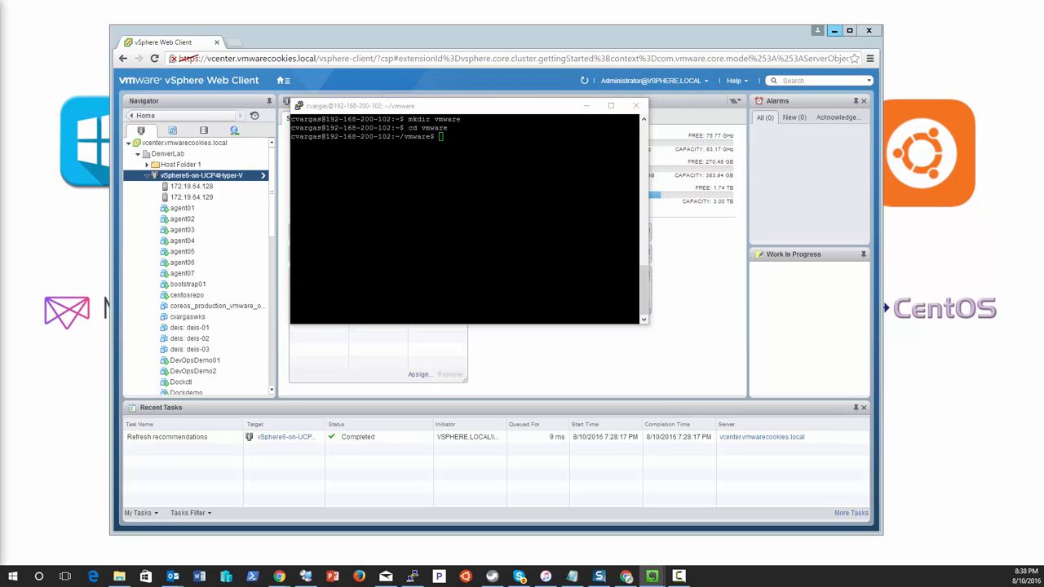
pyautogui.write('wget https://github.com/vmware/docker-volume-vsphere/releases/download/1.0.beta/vmware-esx-vmdkops-1.0.beta.vib')
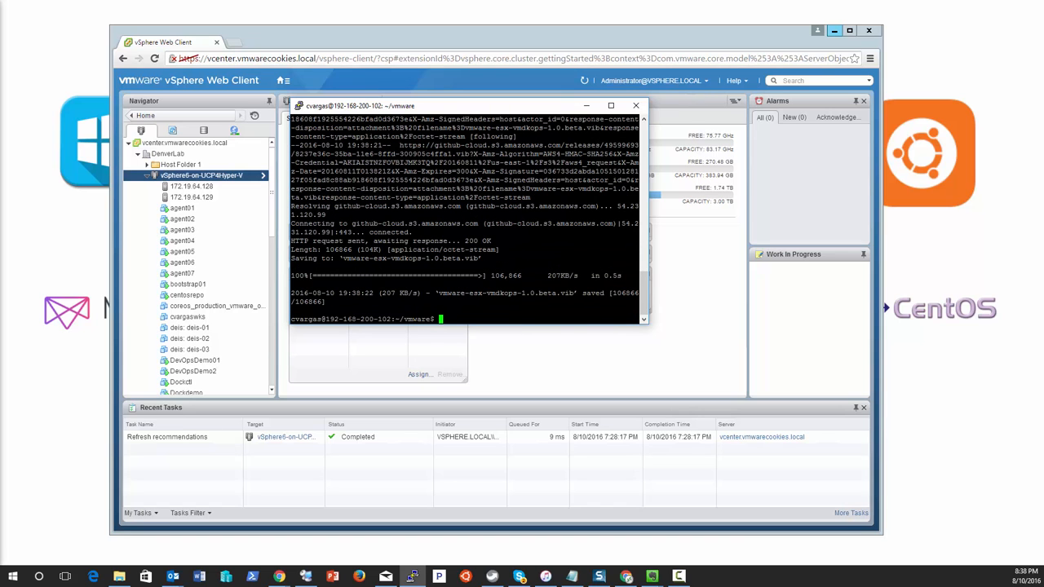
pyautogui.write('ls')
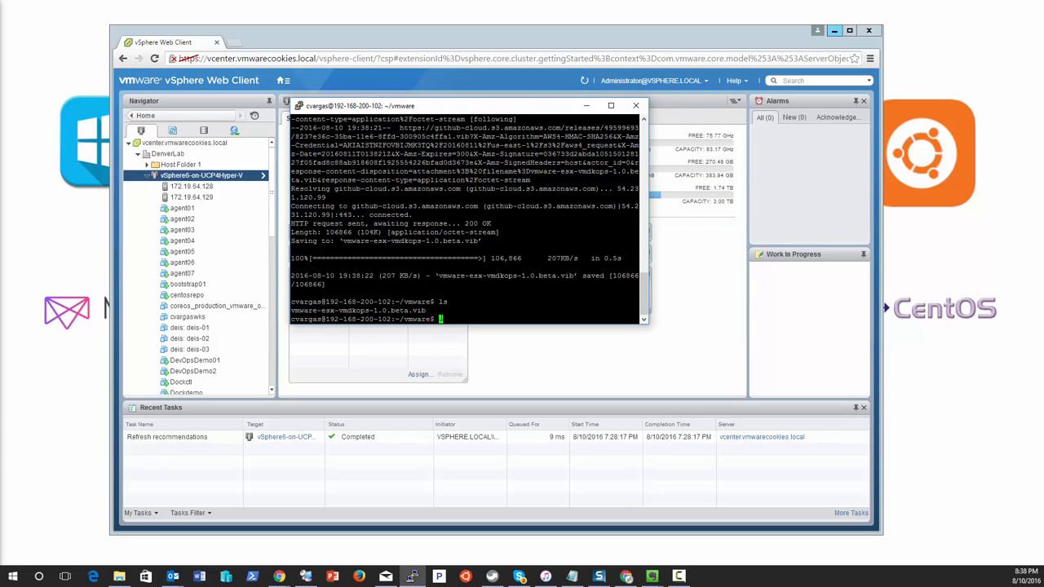
pyautogui.write('ssh root@172.19.64.129')
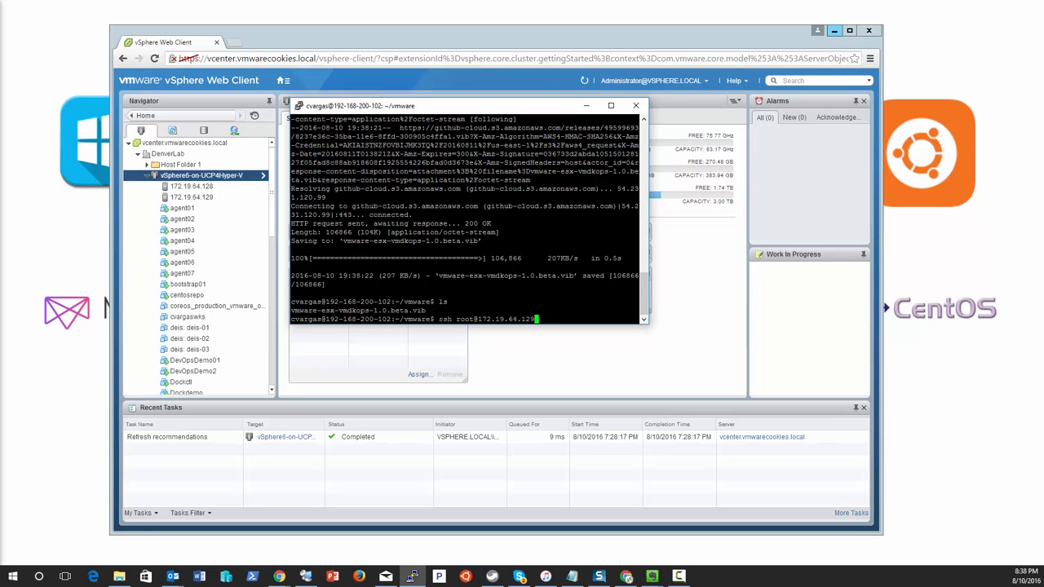
# Step: Log into the ESXi host as root over SSH, accepting the host key
pyautogui.press('Return')
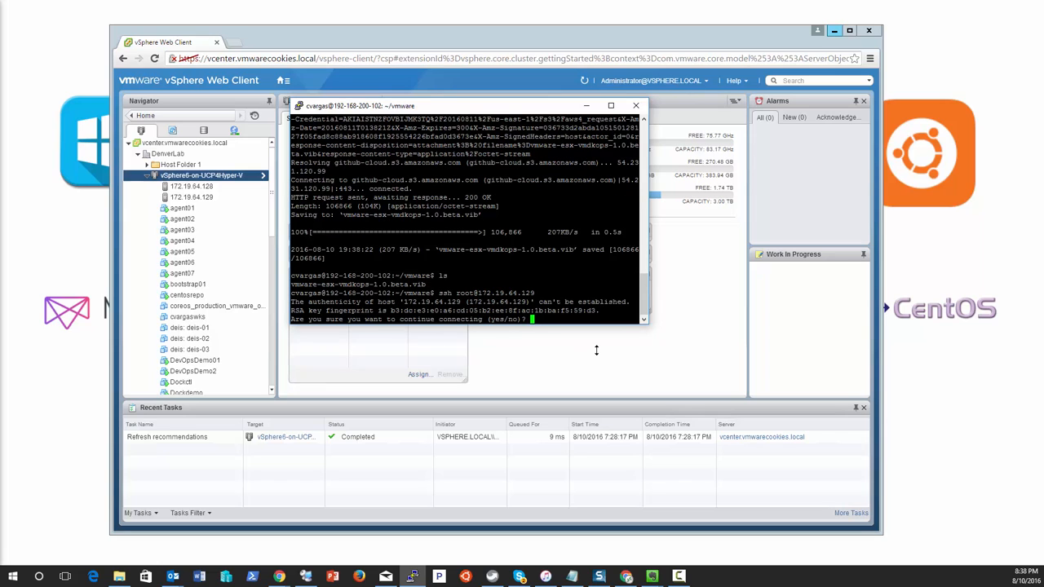
pyautogui.write('yes')
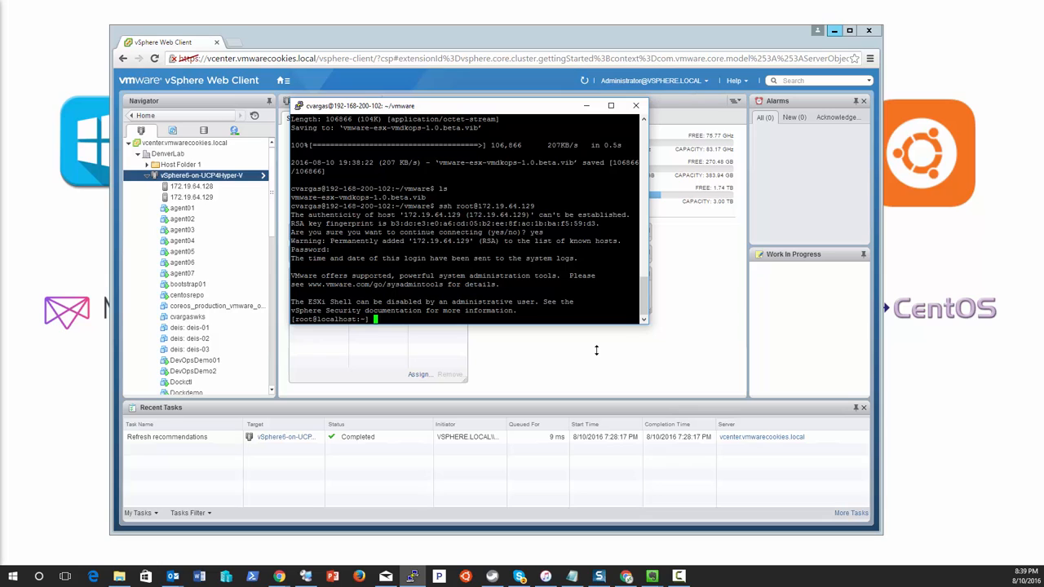
# Step: Set the host's esxcli software acceptance level to CommunitySupported
pyautogui.write('esxcli')
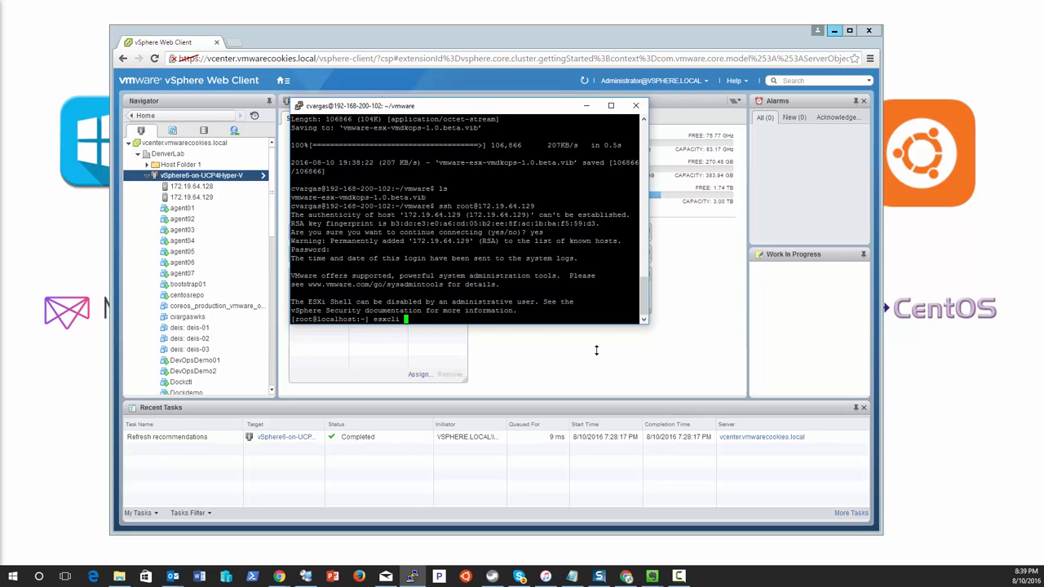
pyautogui.write('software acceptance s')
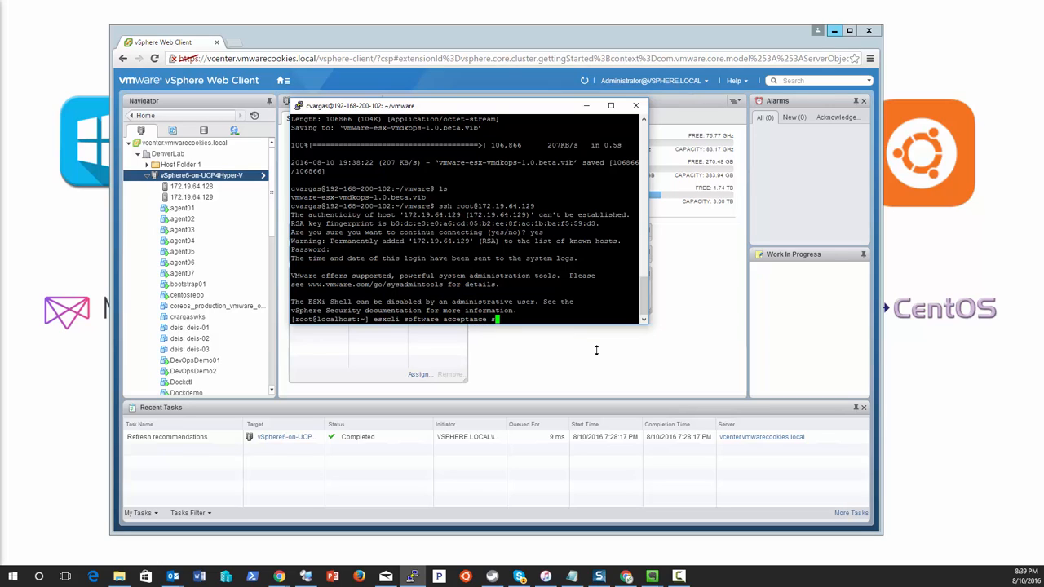
pyautogui.write('--')
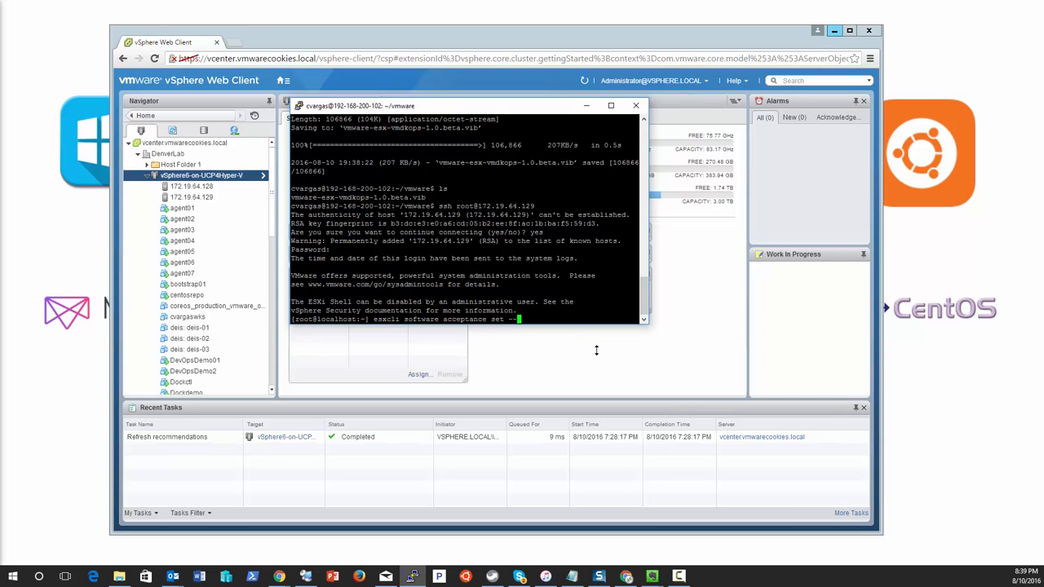
pyautogui.write('--level')
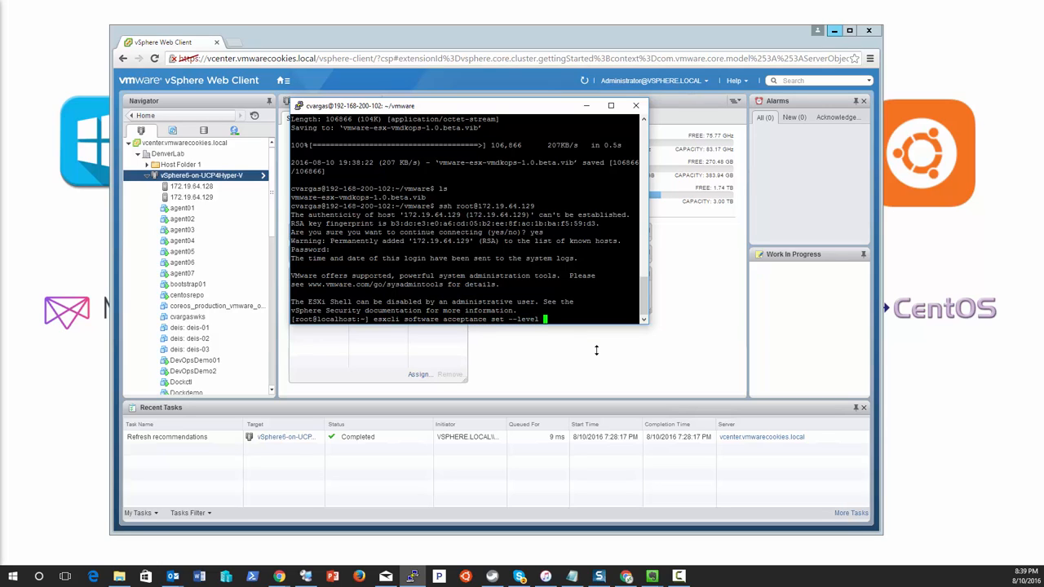
pyautogui.write('communitysupported')
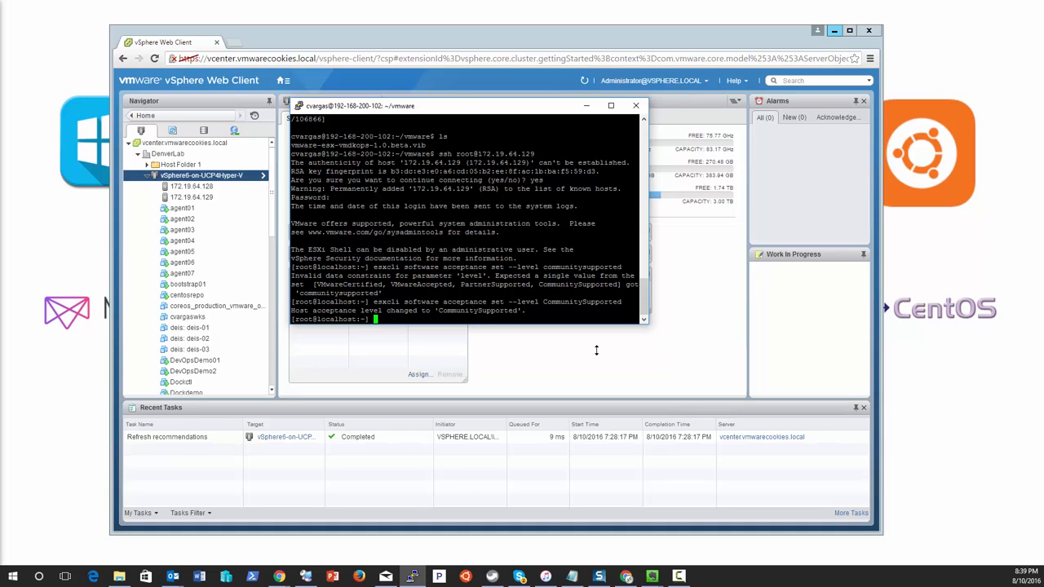
# Step: List the datastores under /vmfs/volumes, including vsanDatastore, then exit the host
pyautogui.write('c')
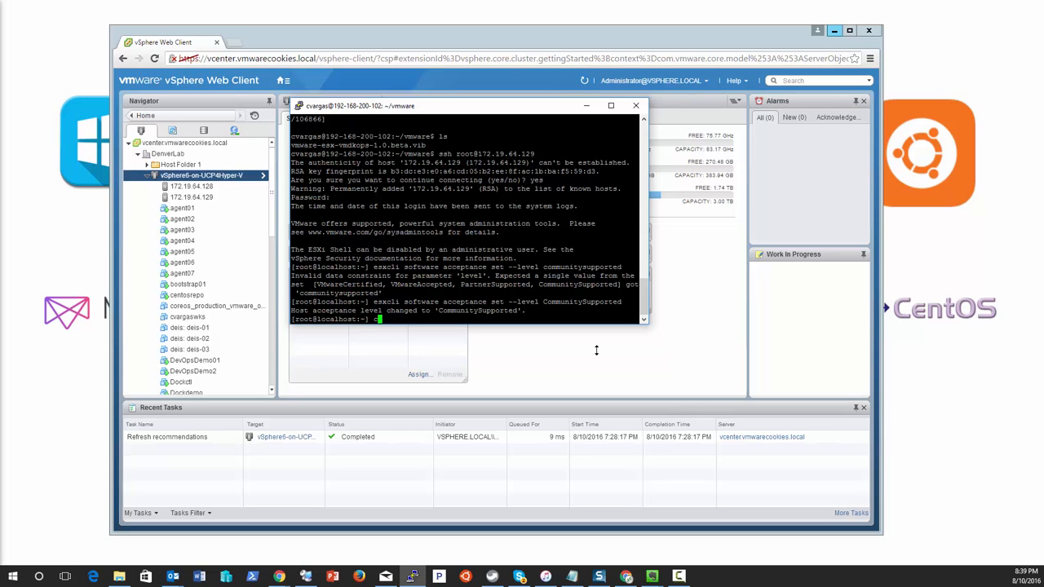
pyautogui.write('cd /vmfs')
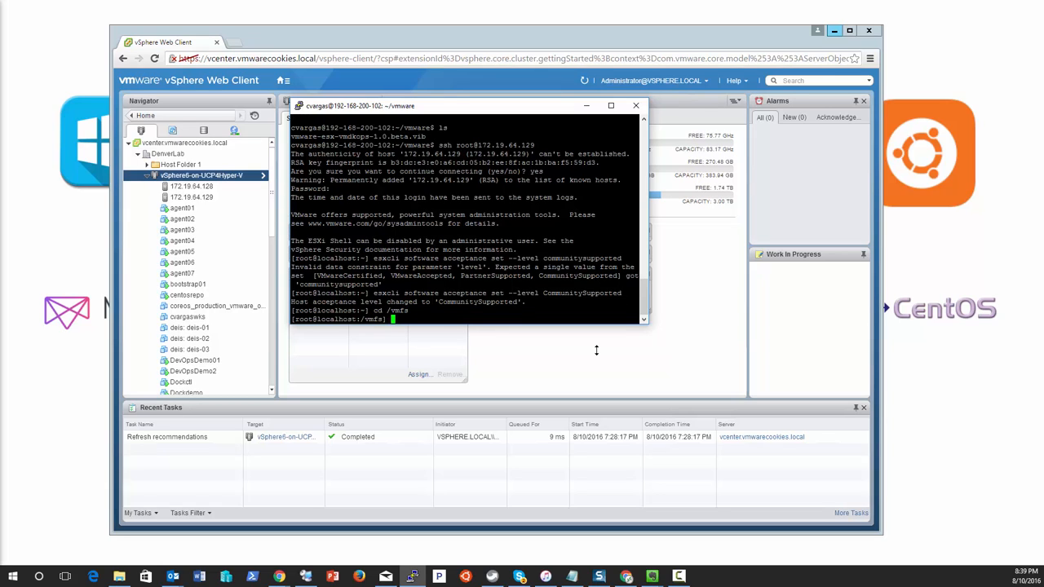
pyautogui.write('ls')
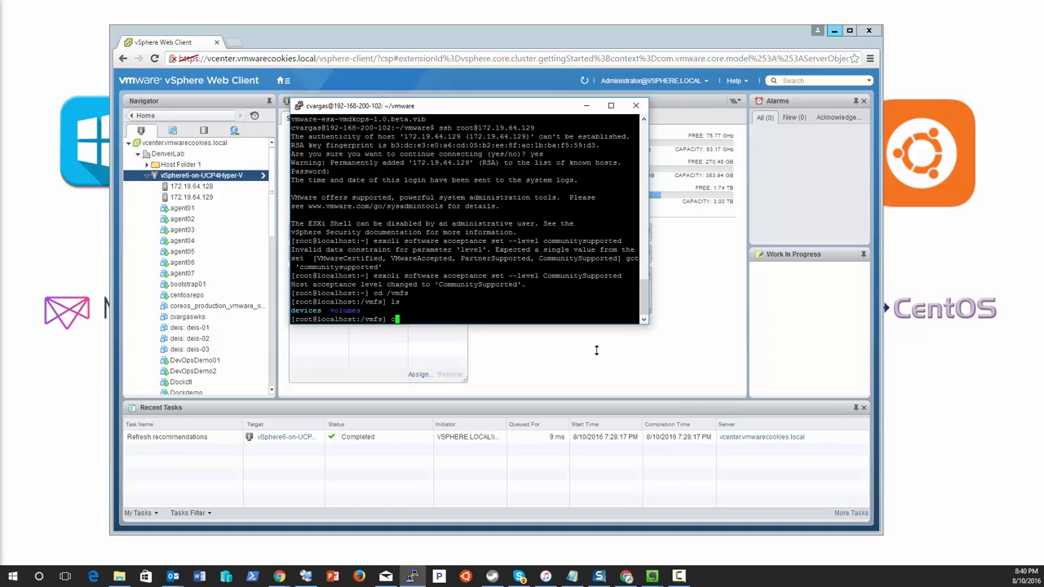
pyautogui.write('cd volumes')
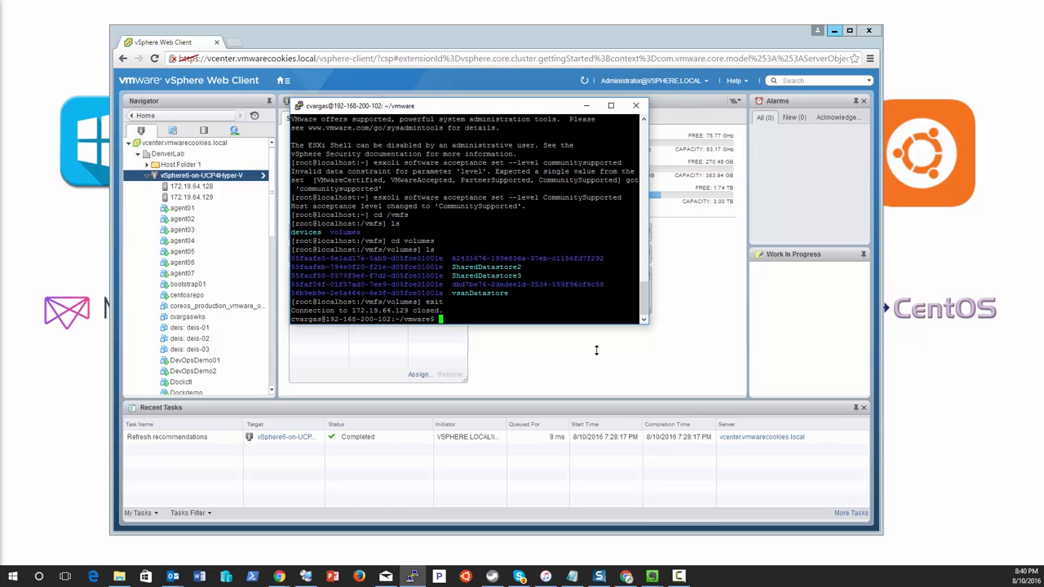
# Step: scp vmware-esx-vmdkops-1.0.beta.vib to the host's /vmfs/volumes/vsanDatastore
pyautogui.write('scp')
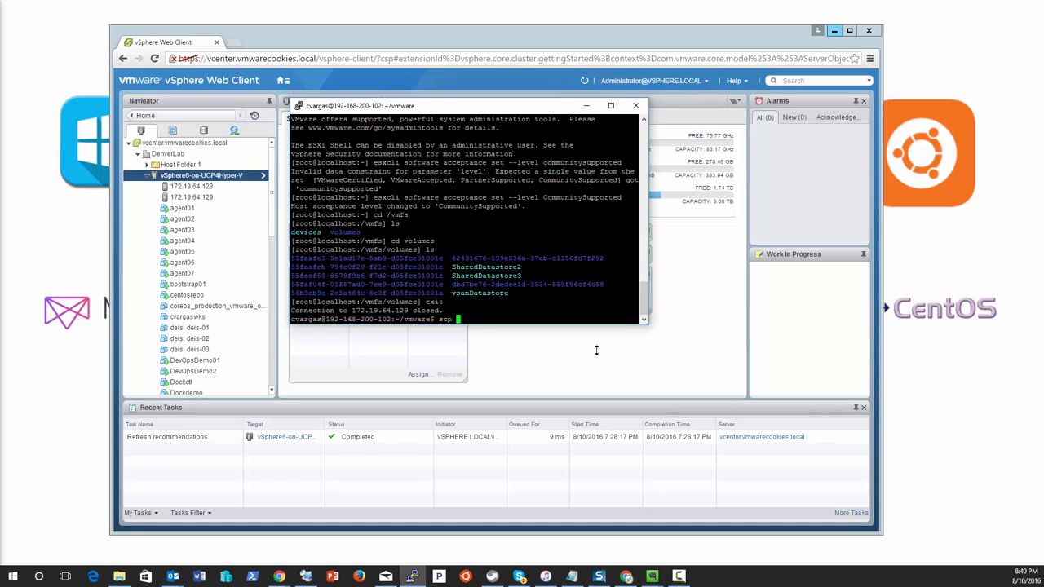
pyautogui.moveTo(597, 349)
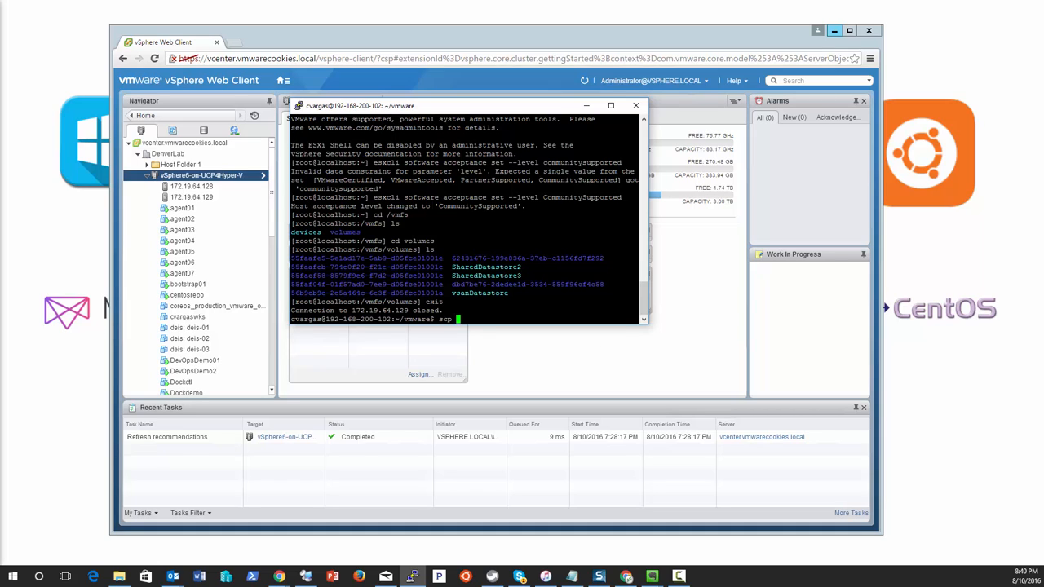
pyautogui.write('vmware-esx-vmdkops-1.0.beta.vib')
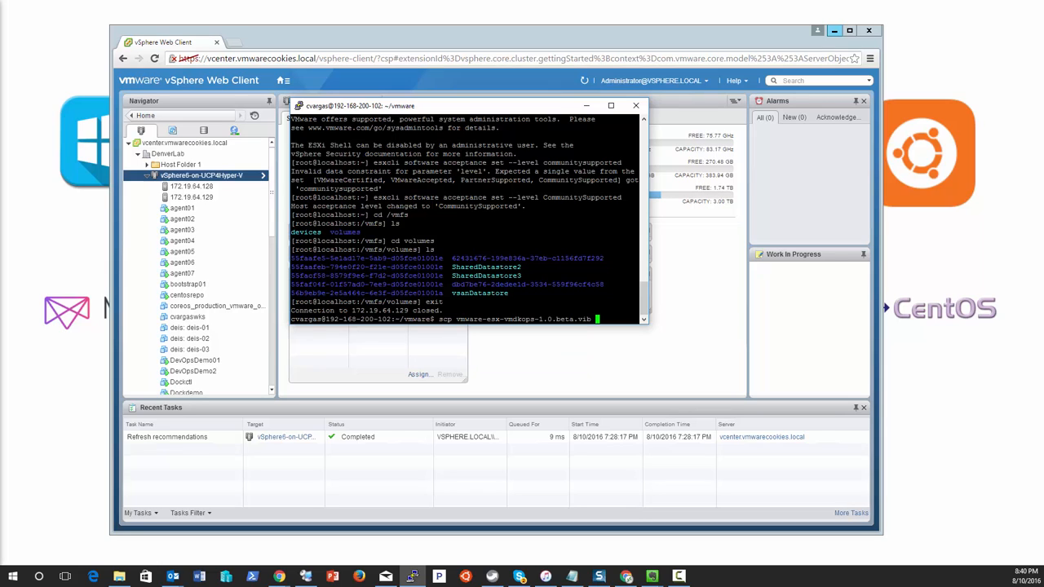
pyautogui.write('roo')
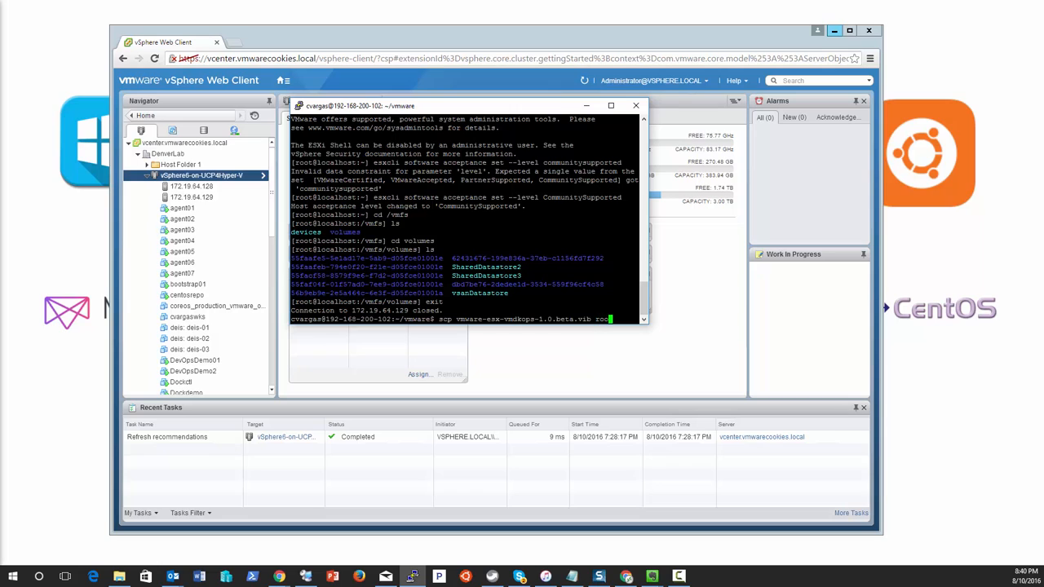
pyautogui.write('root@')
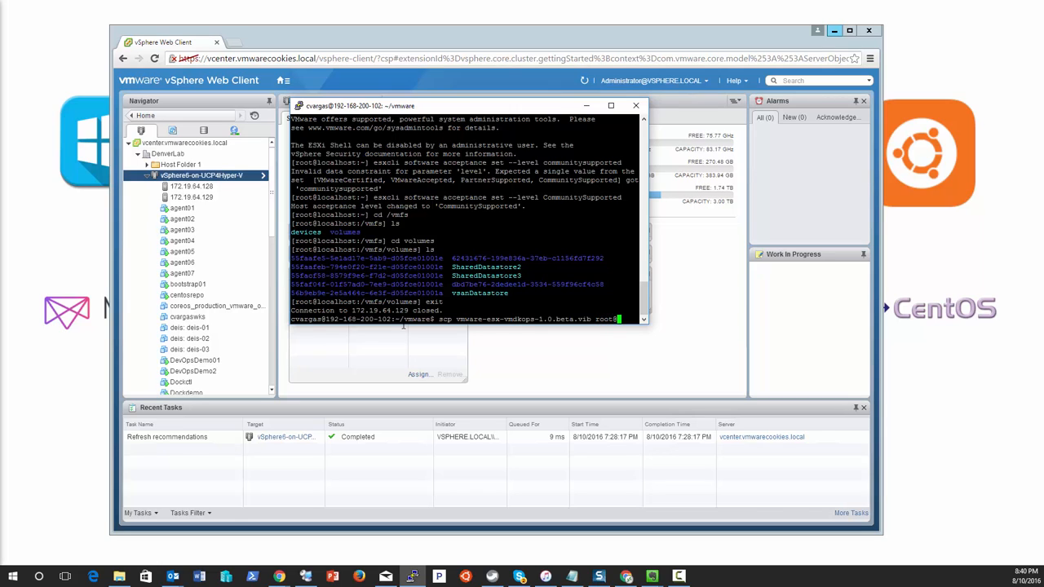
pyautogui.moveTo(500, 360)
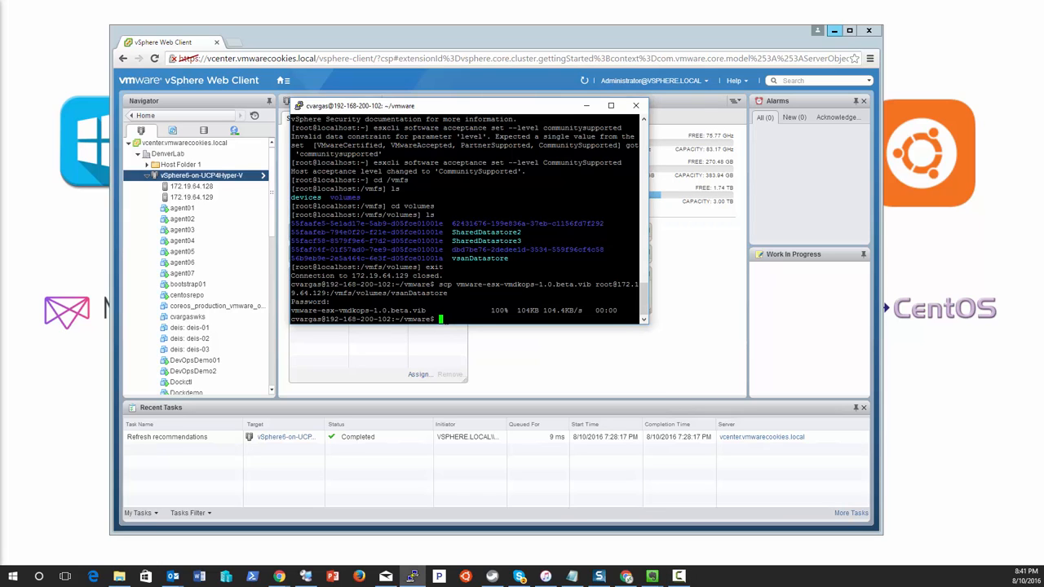
pyautogui.write('ssh root@172.19.64.129')
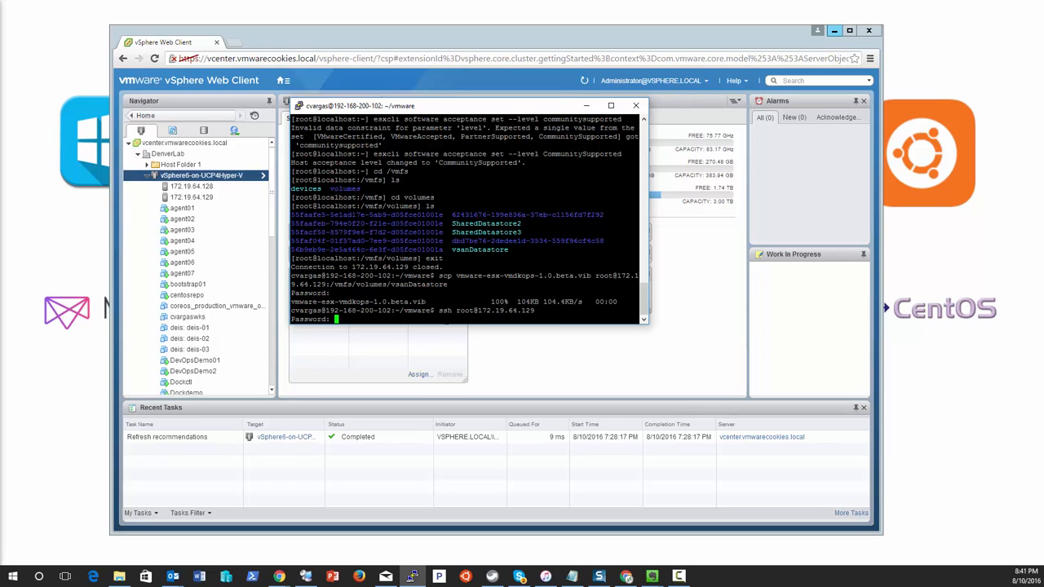
pyautogui.press('Return')
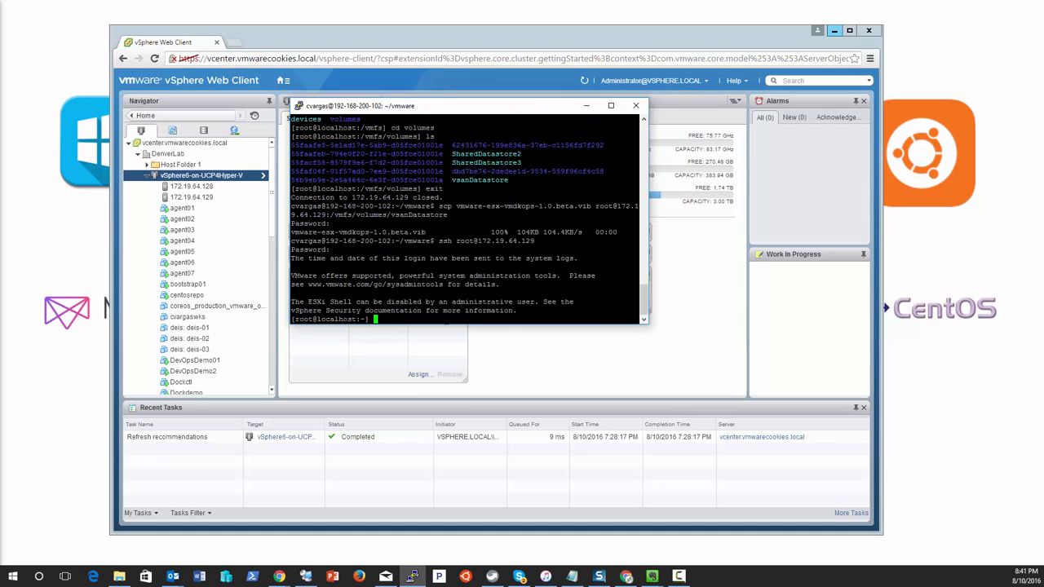
# Step: Move into /vmfs/volumes/vsanDatastore and confirm the VIB is there
pyautogui.write('cd /vmfs')
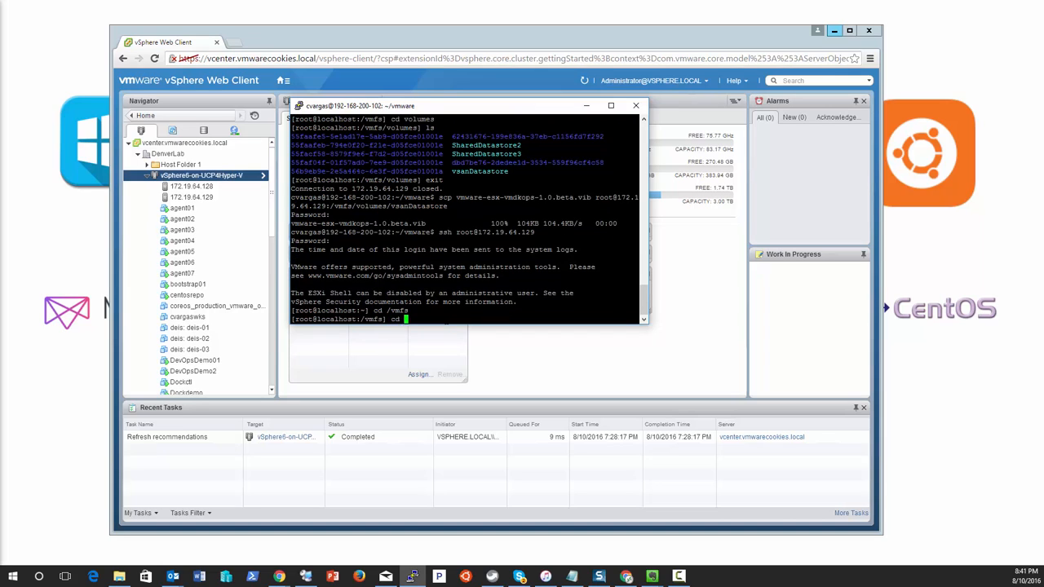
pyautogui.write('volumes/')
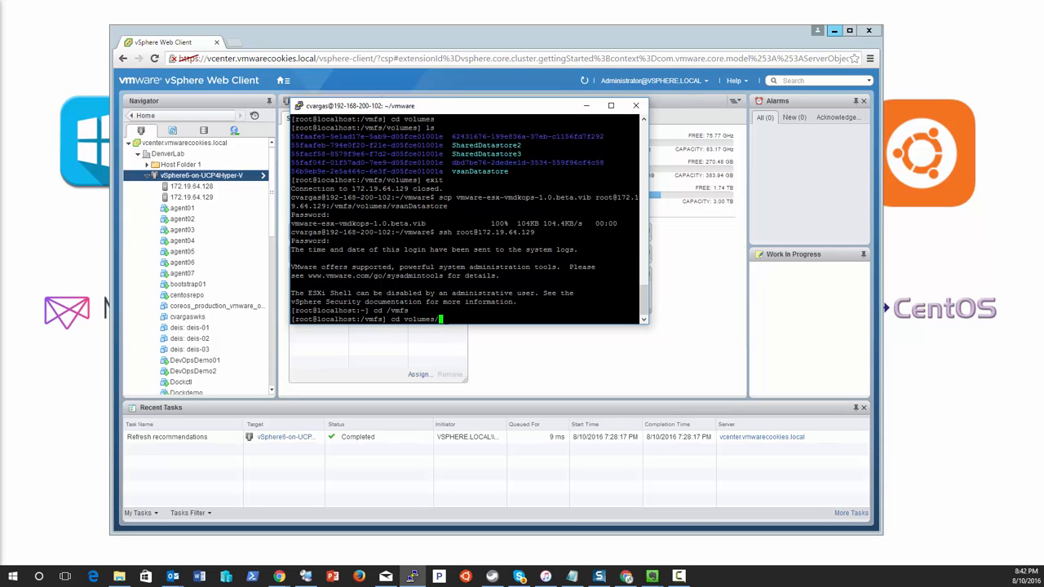
pyautogui.write('vsa')
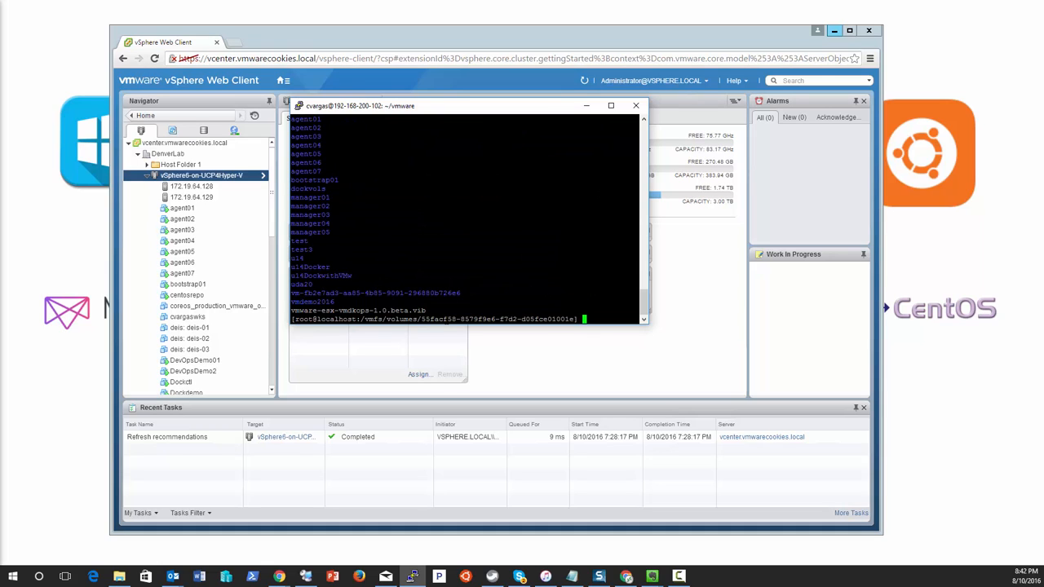
# Step: Attempt esxcli software vib install --no-sig-check -v on the VIB, which fails as unknown command
pyautogui.write('esxcli')
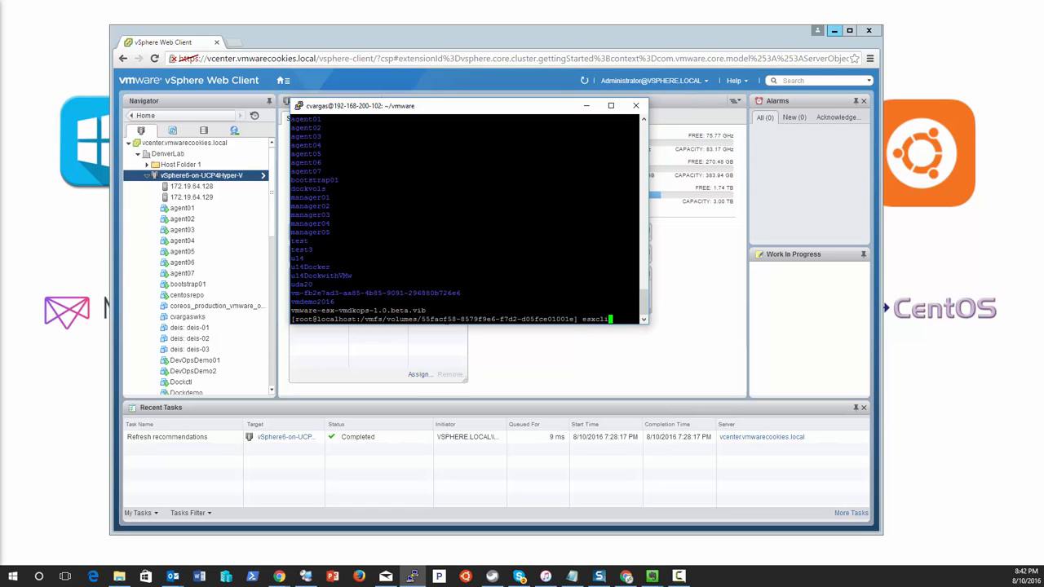
pyautogui.write('software vib')
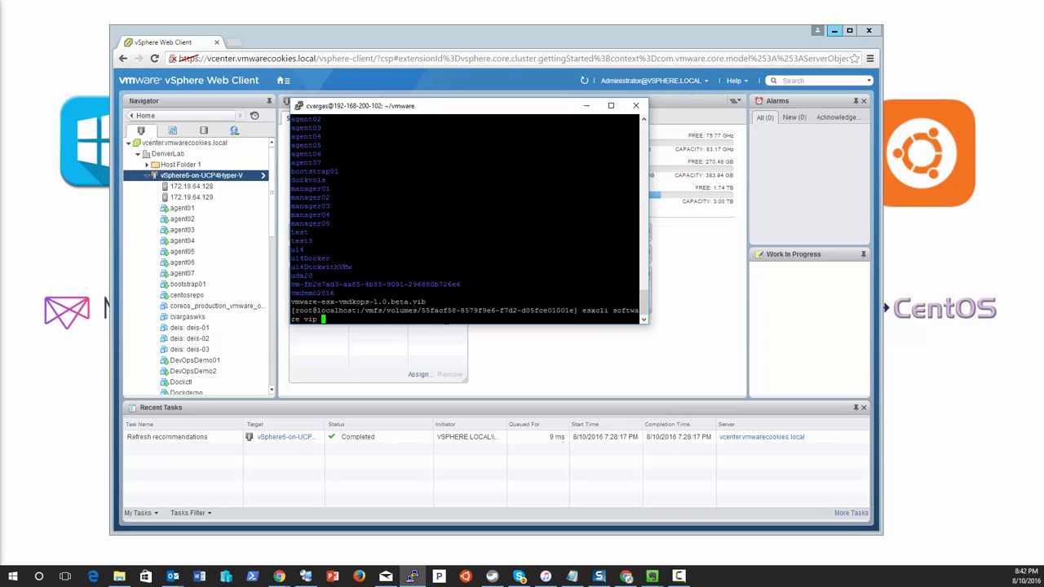
pyautogui.write('install --no-')
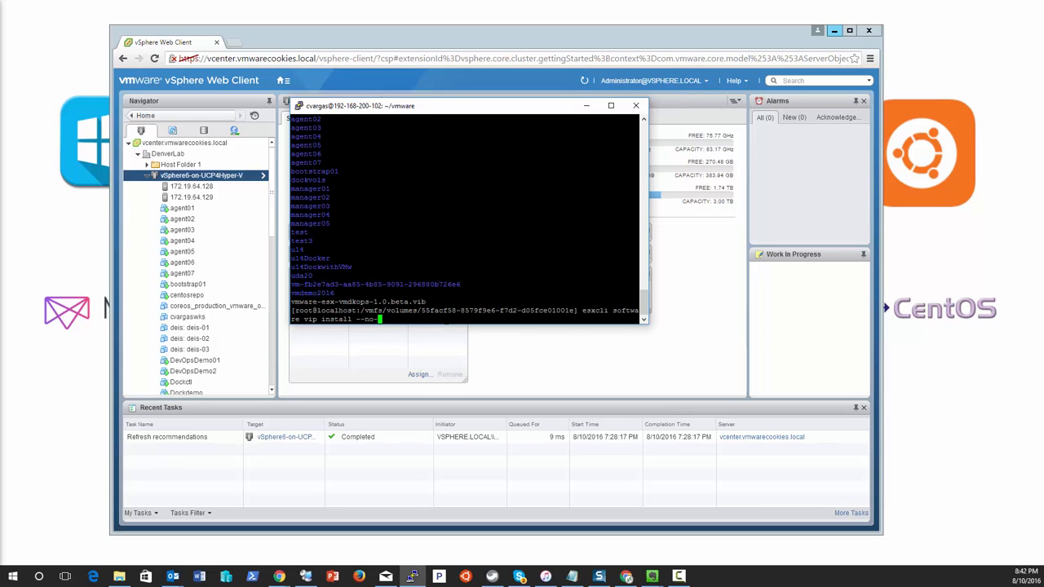
pyautogui.write('sig-check -v /')
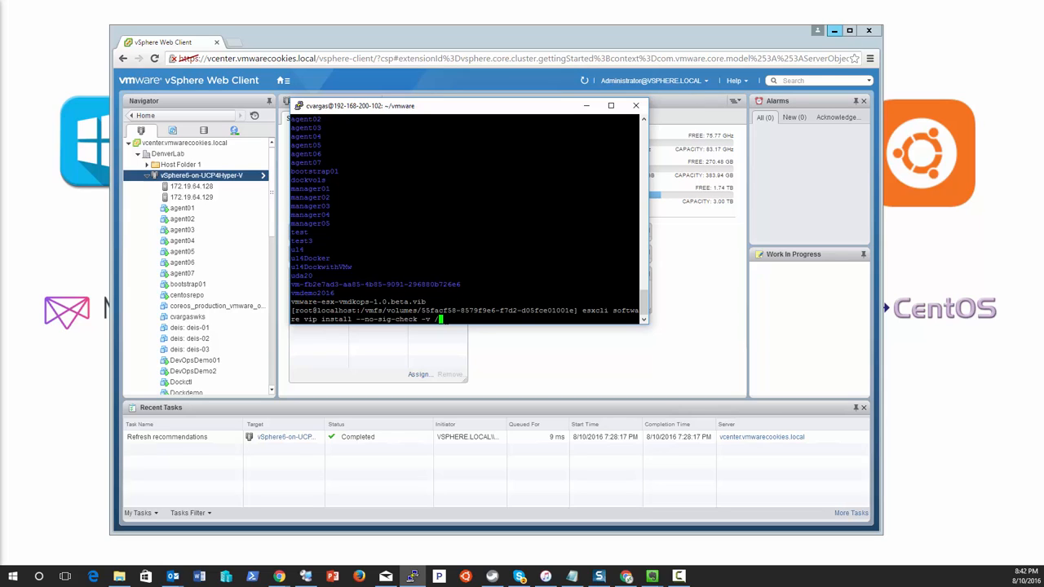
pyautogui.write('vmfs/volumes/vsanDatastore/')
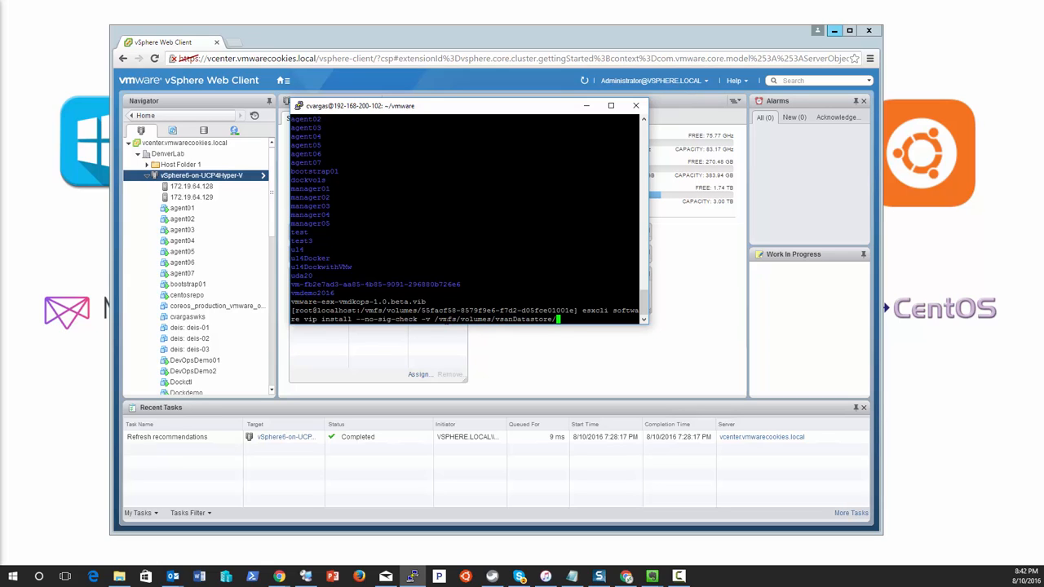
pyautogui.write('mware-esx-vmdkops-1.0.beta.vib')
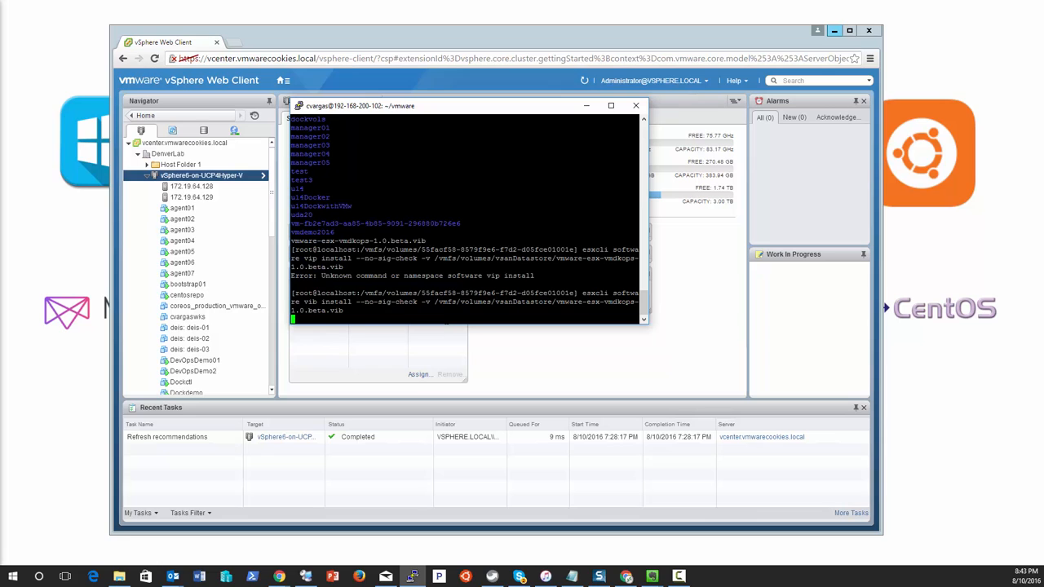
# Step: Rerun the corrected VIB install successfully, exit, and ssh to the Docker VM accepting its host key
pyautogui.press('Return')
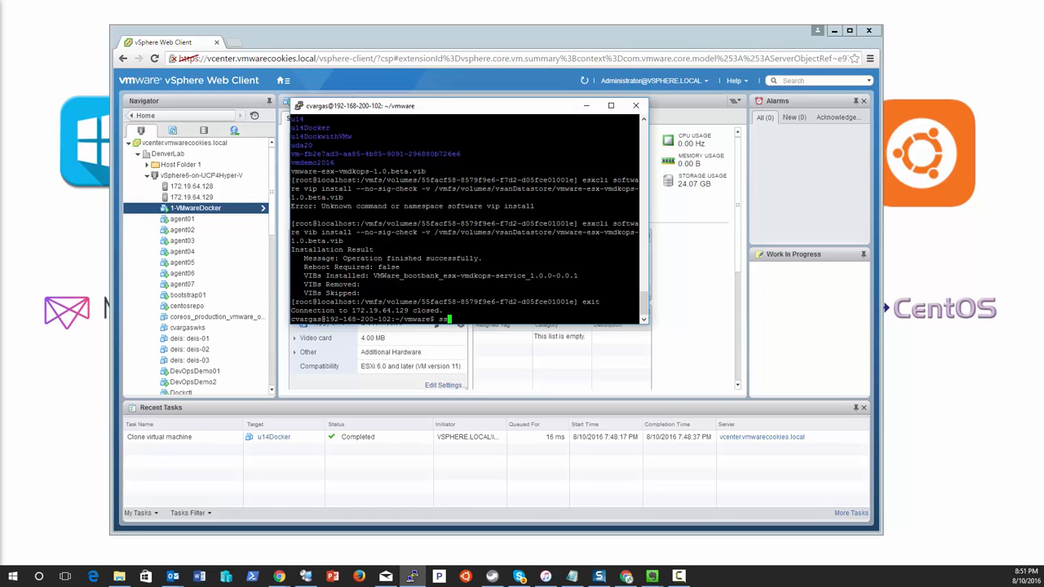
pyautogui.write('ssh hdsdev@192.168.216.100')
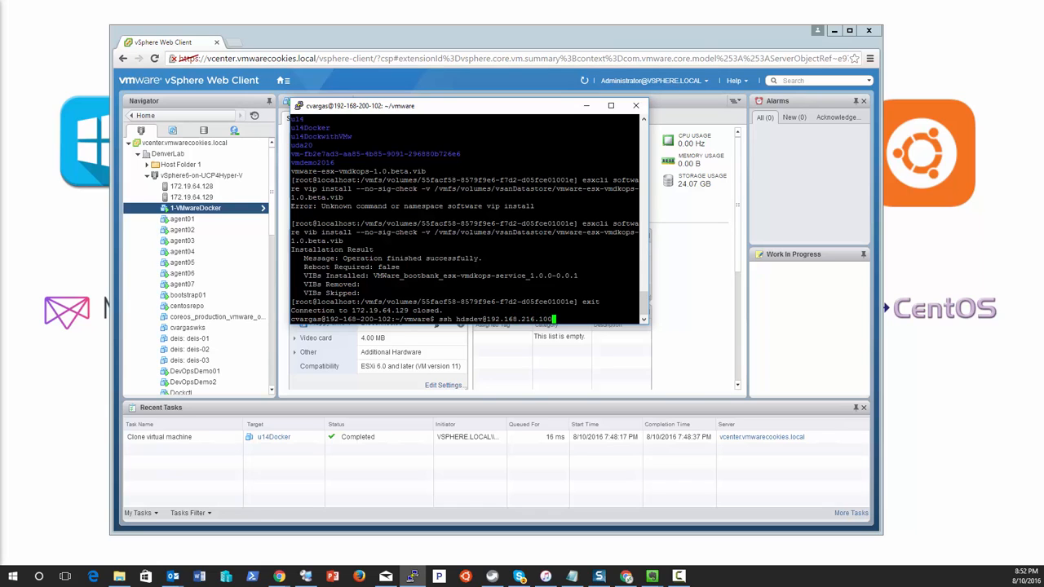
pyautogui.write('yes')
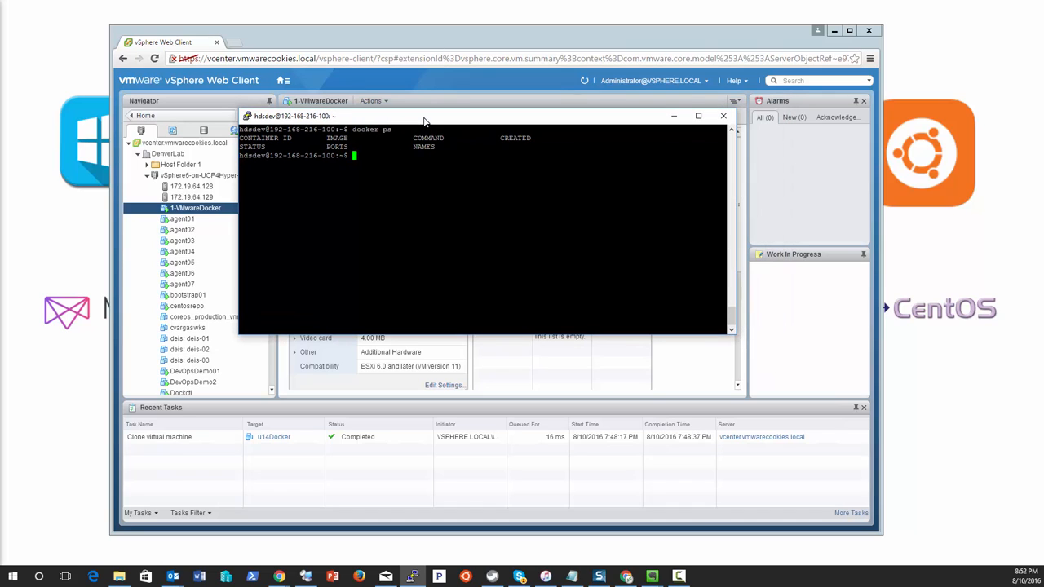
# Step: Check docker images is empty, then pull the busybox and ubuntu images
pyautogui.write('docker')
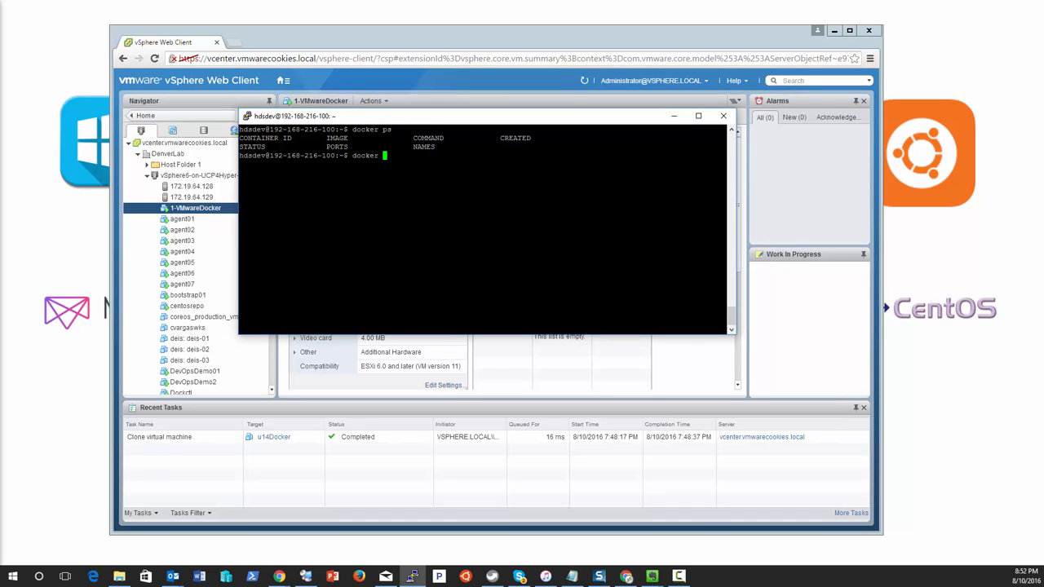
pyautogui.write('docker images')
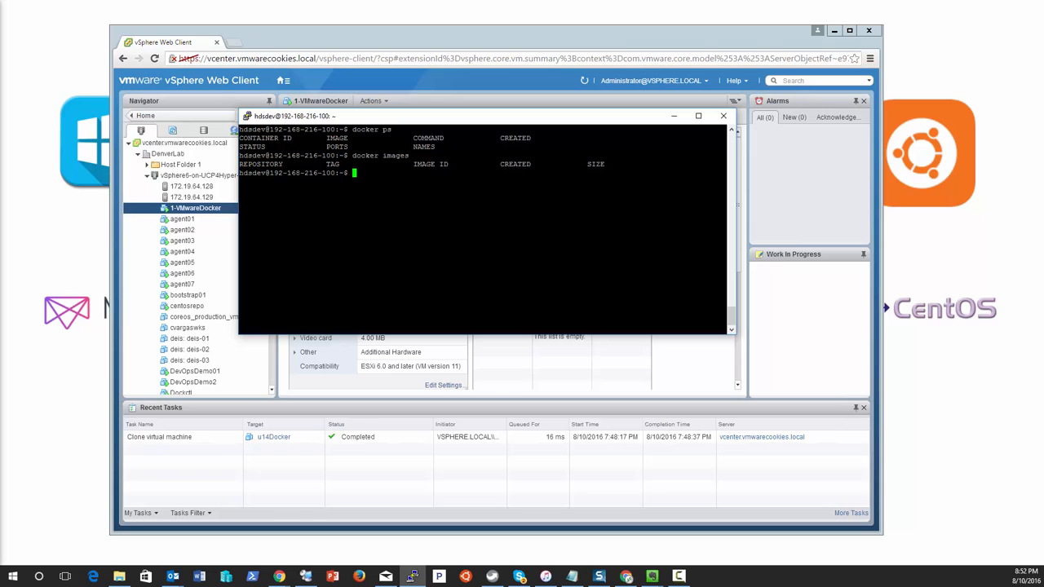
pyautogui.write('docker p')
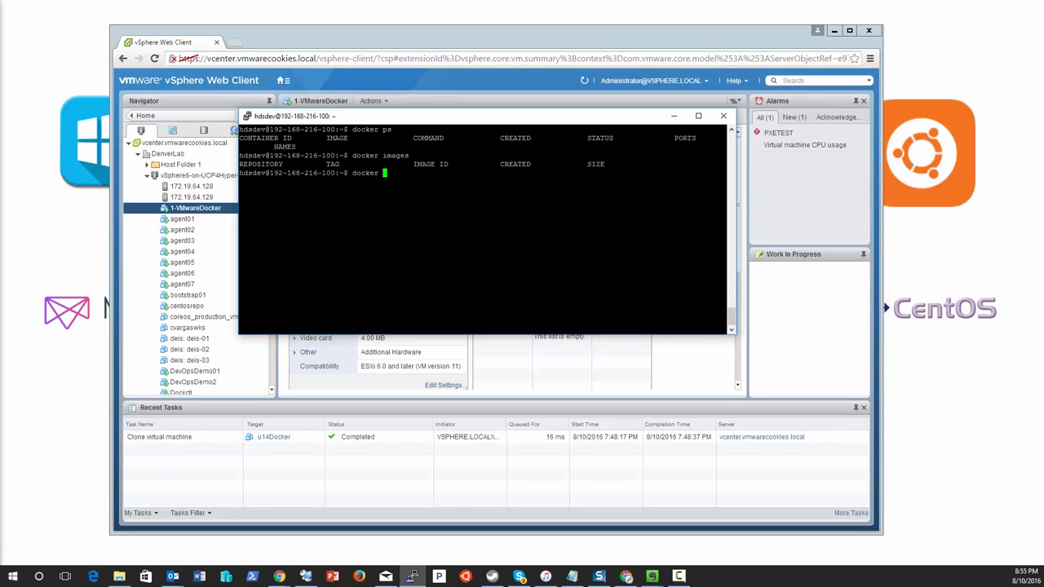
pyautogui.write('pull')
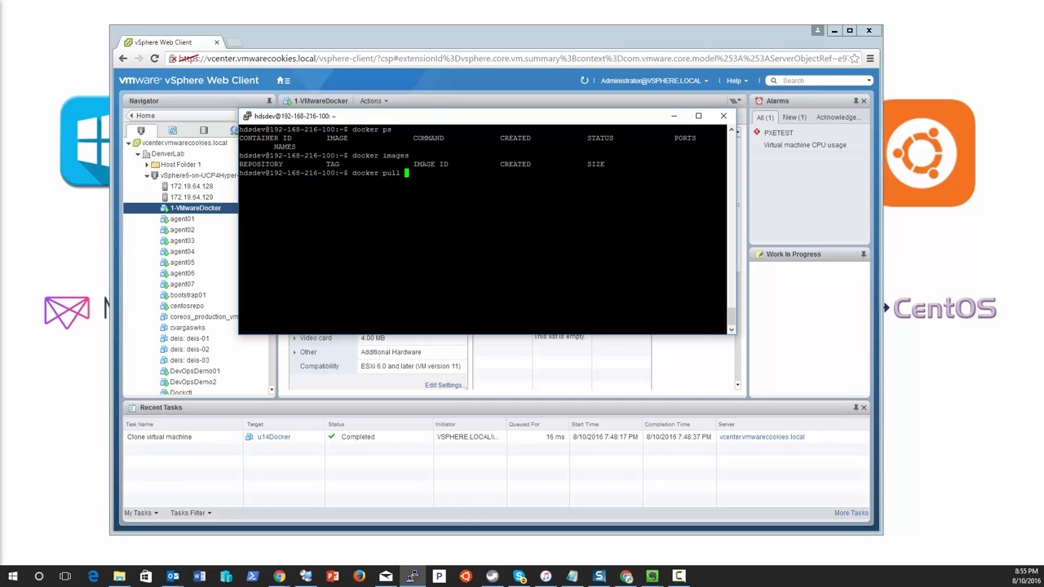
pyautogui.write('busybox')
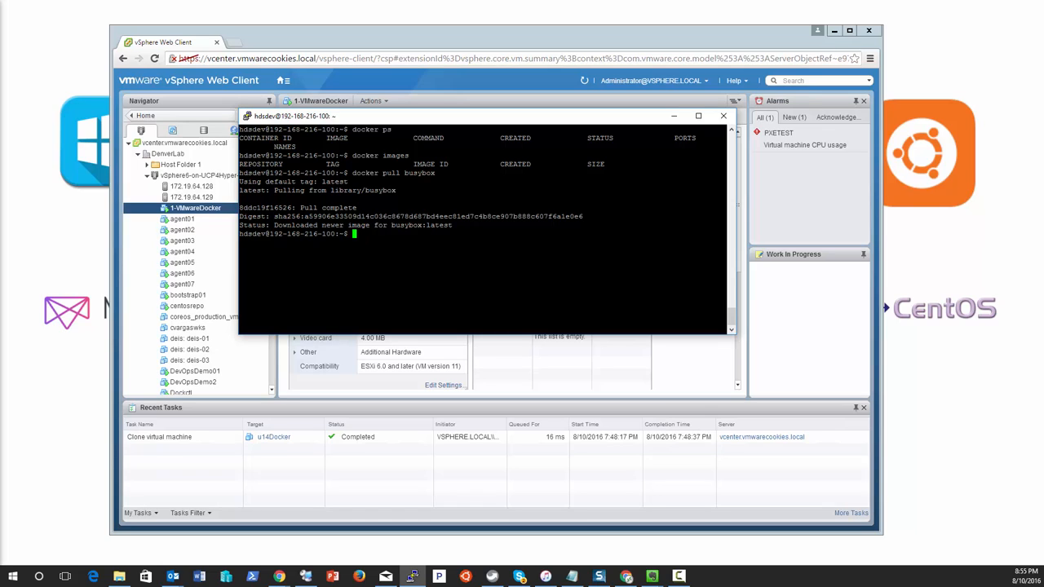
pyautogui.write('docker pull b')
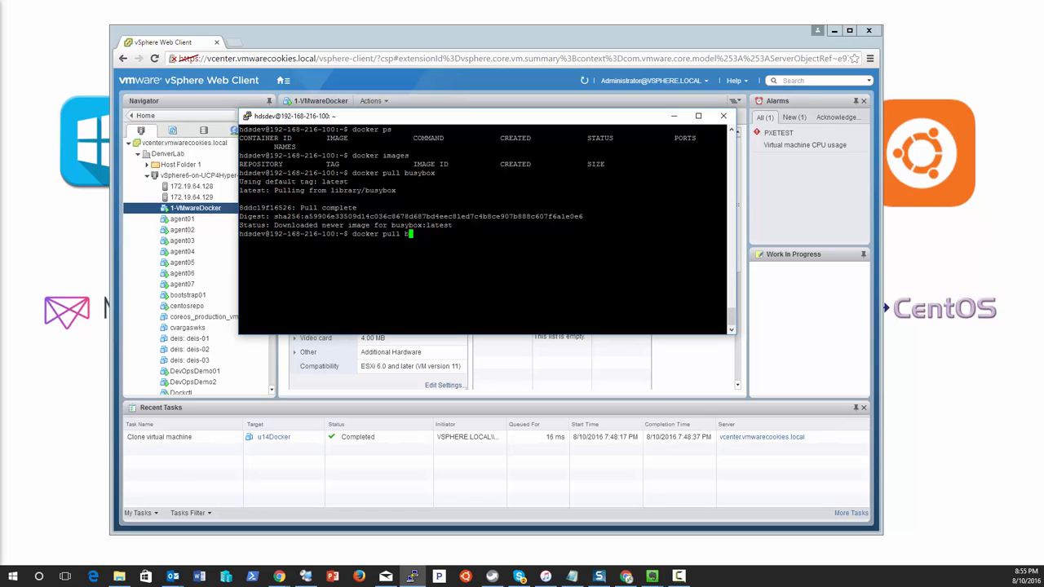
pyautogui.write('ubuntu')
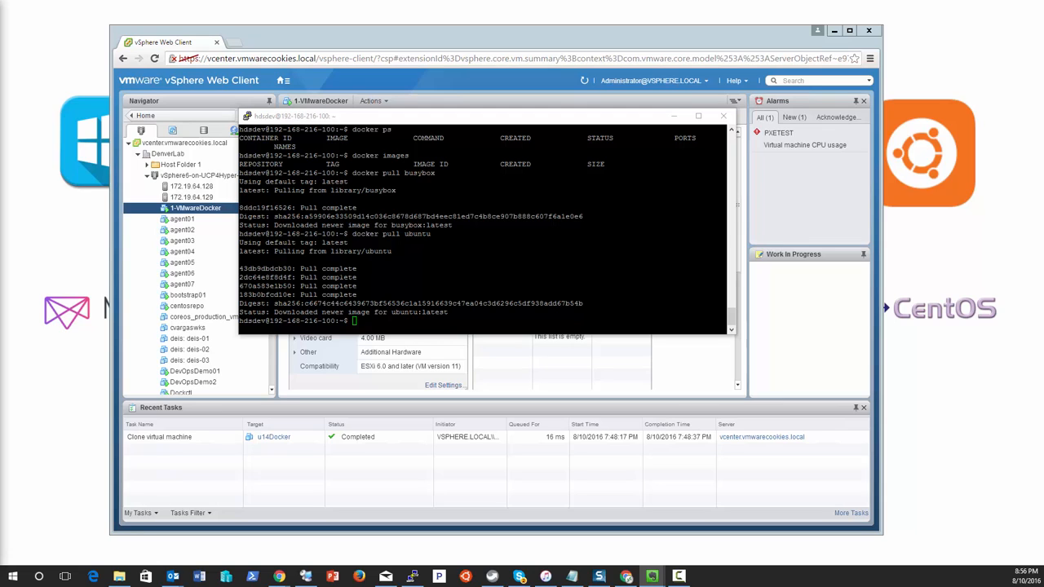
# Step: wget docker-volume-vsphere_1.0.beta_amd64.deb and install it with sudo dpkg -i
pyautogui.write('wget https://github.com/vmware/docker-volume-vsphere/releases/download/1.0.beta/docker-volume-vsphere_1.0.beta_amd64.deb')
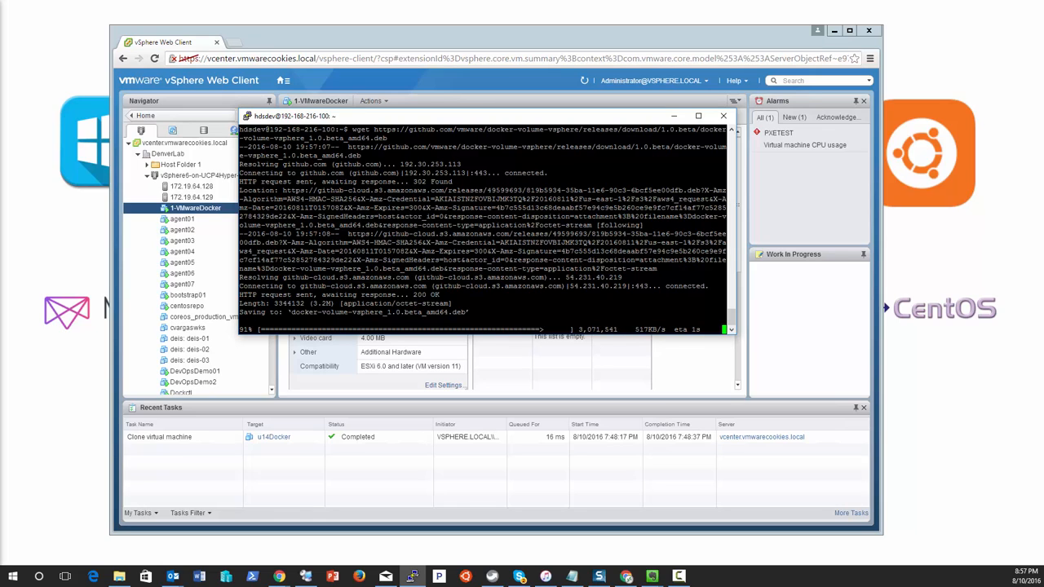
pyautogui.write('sudo')
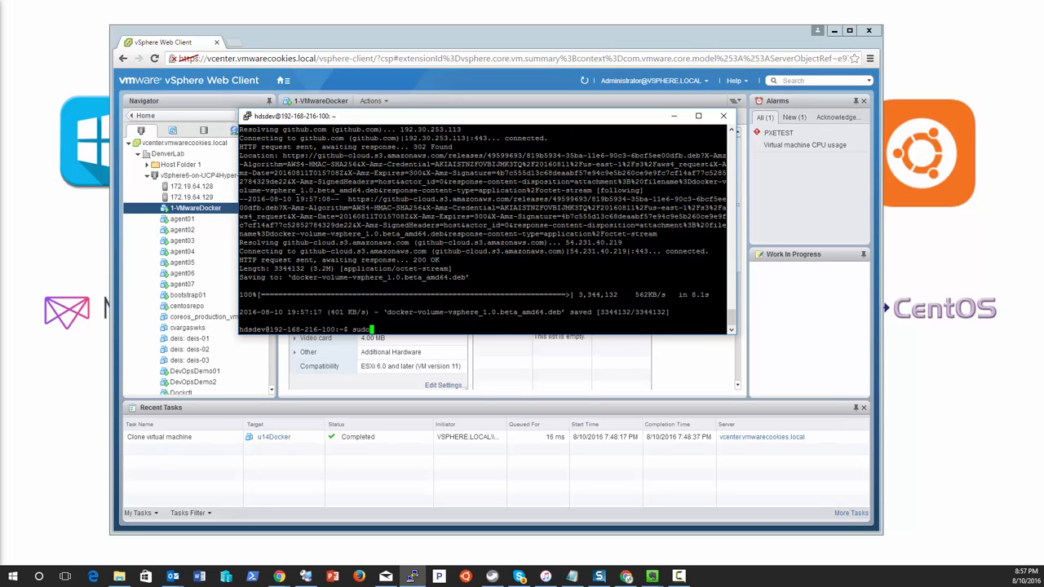
pyautogui.write('dpkg -i')
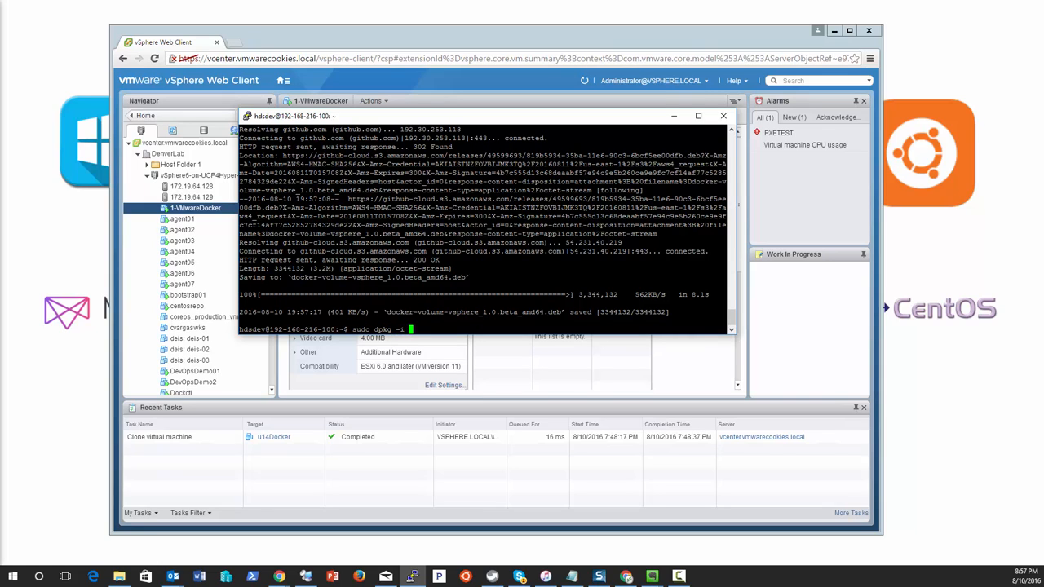
pyautogui.write('v')
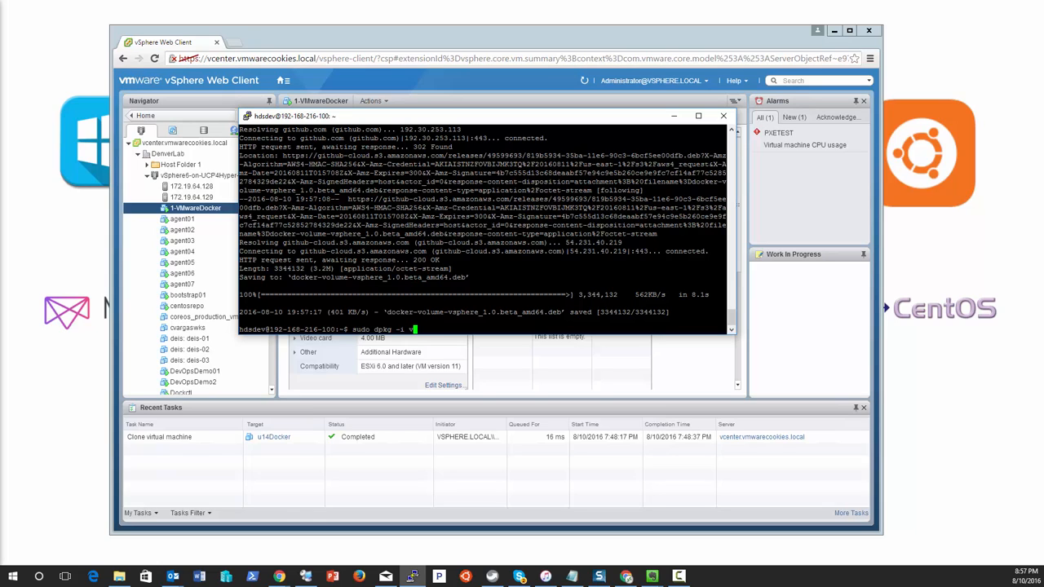
pyautogui.write('docker-volume-vsphere_1.0.beta_amd64.deb')
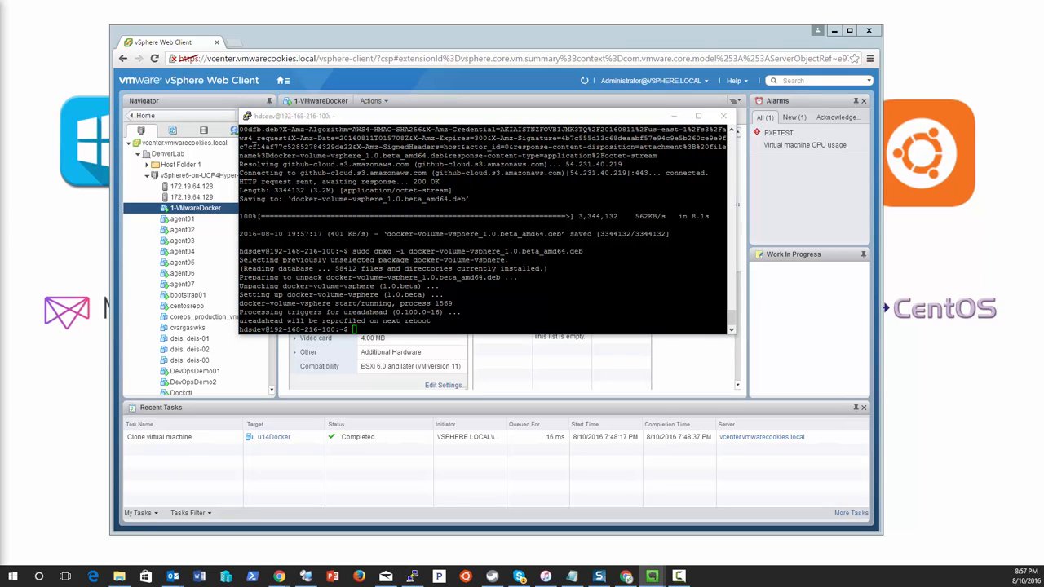
pyautogui.write('sudo reboot')
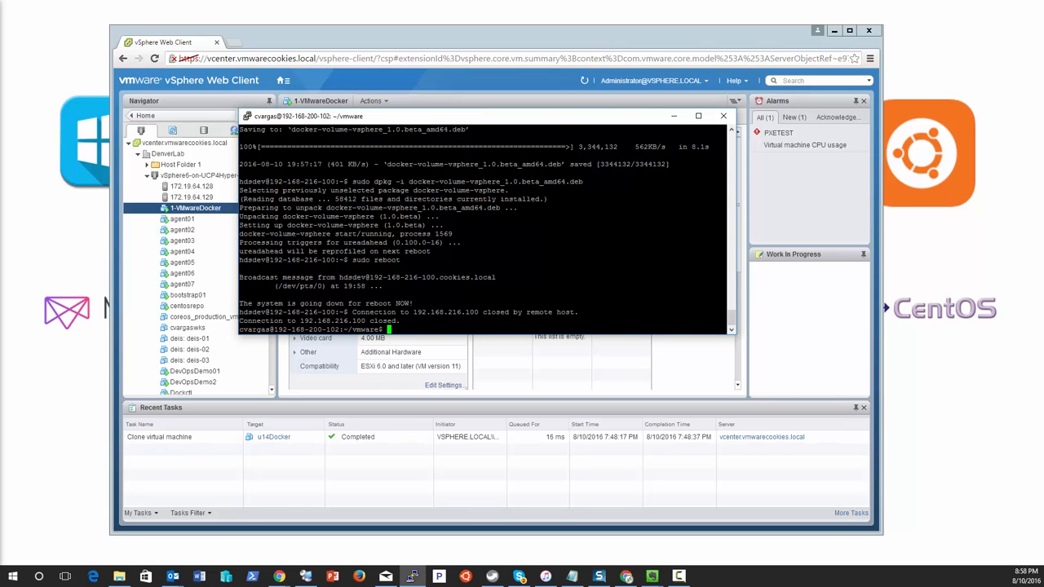
pyautogui.write('ssh hdsdev@192.168.216.100')
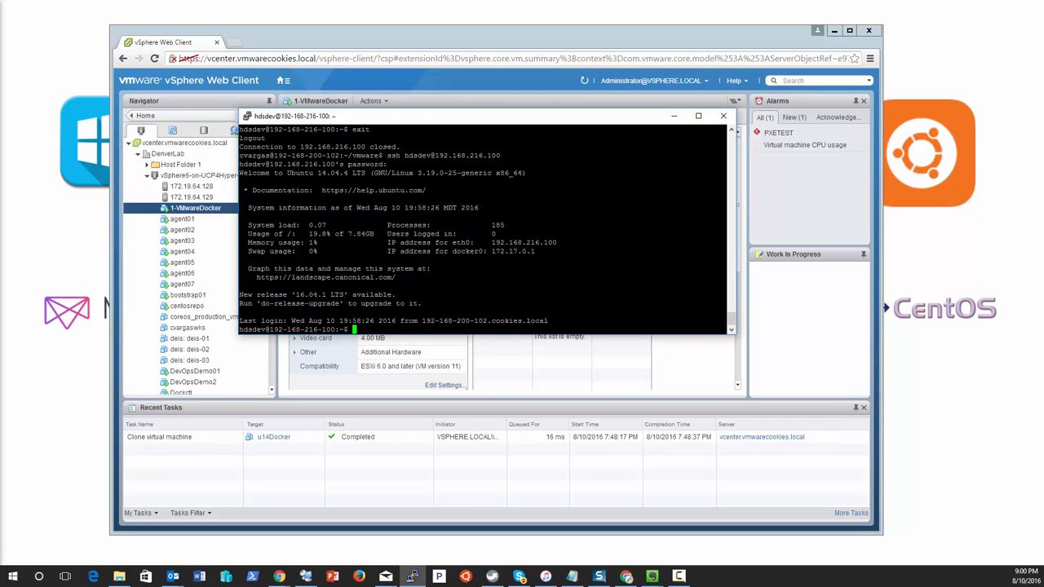
# Step: Create a vmdk-driver Docker volume named MyVolume with size=10gb
pyautogui.write('docker vo')
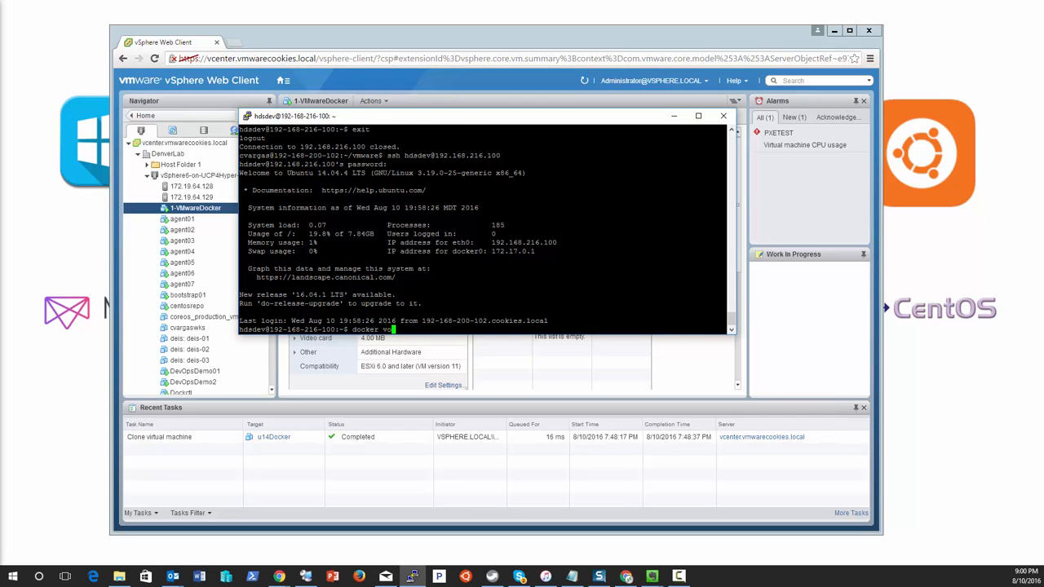
pyautogui.write('olume create')
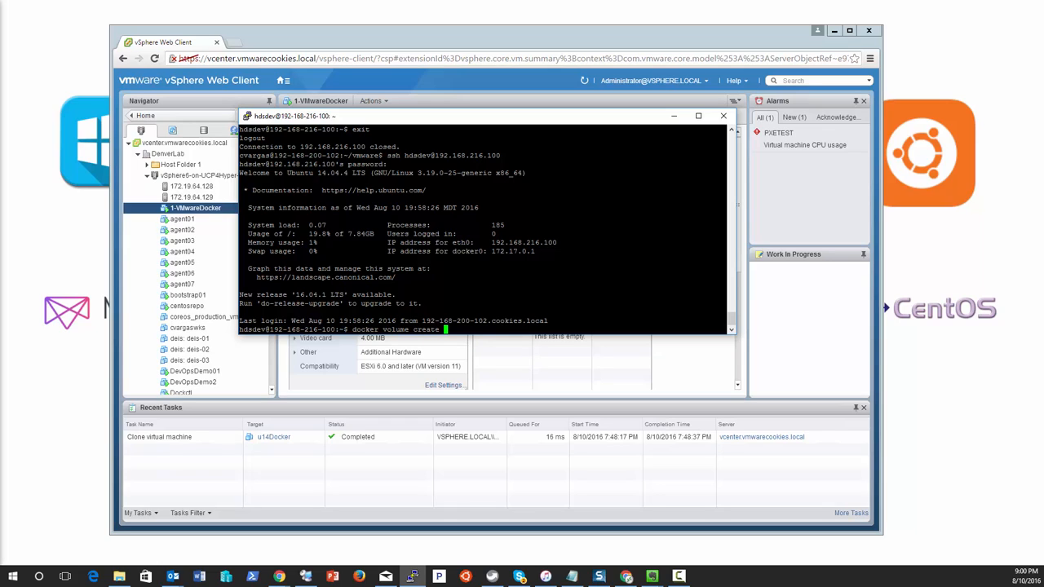
pyautogui.write('0driver')
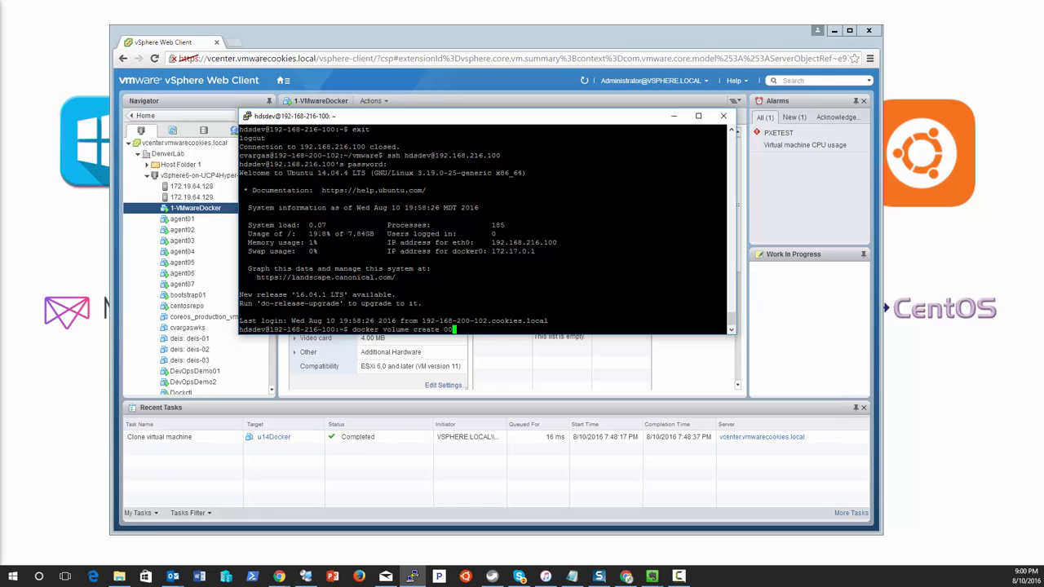
pyautogui.press('BackSpace')
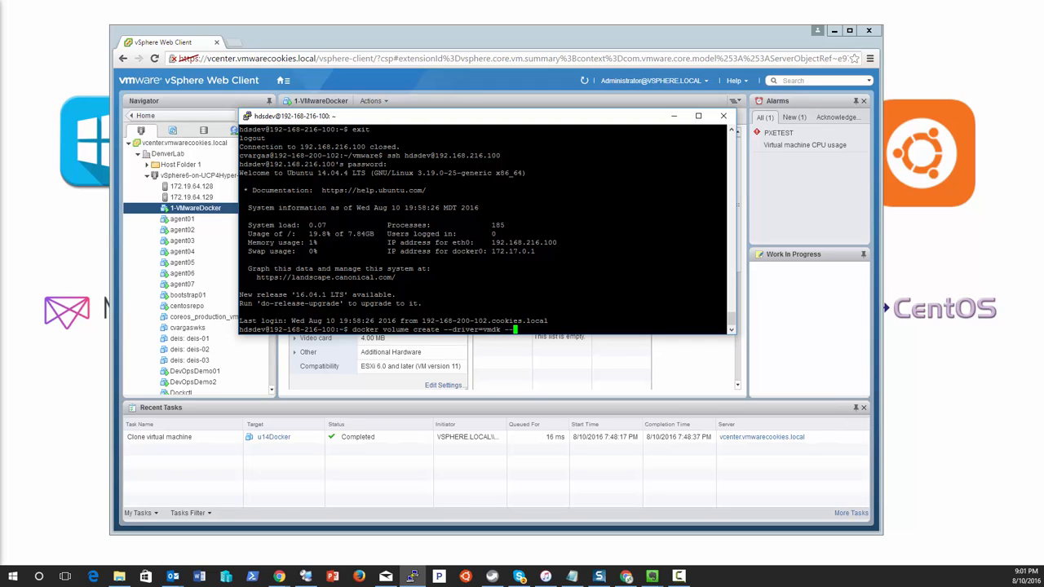
pyautogui.write('--name=MyVolume')
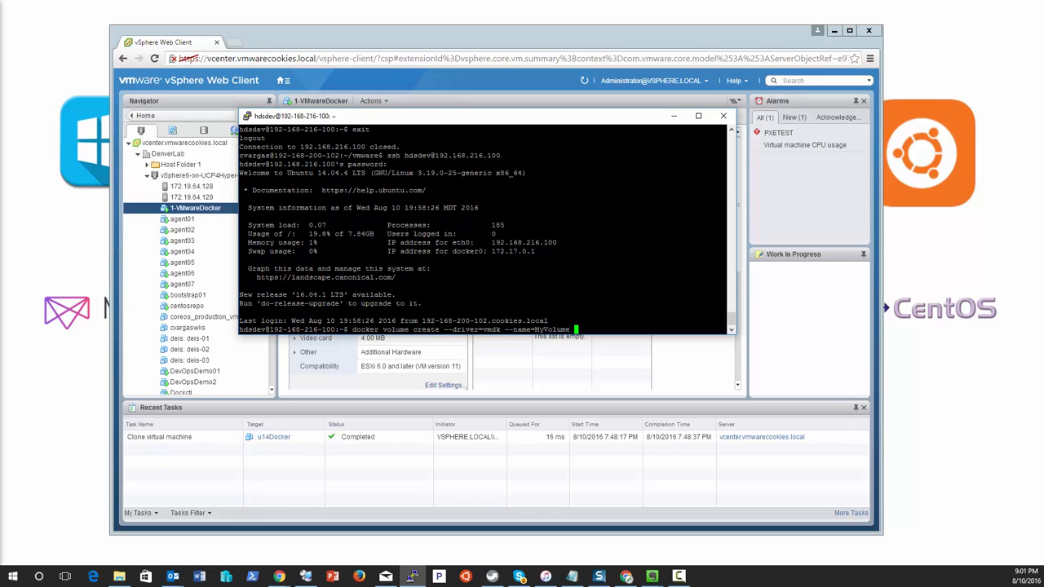
pyautogui.write('-o')
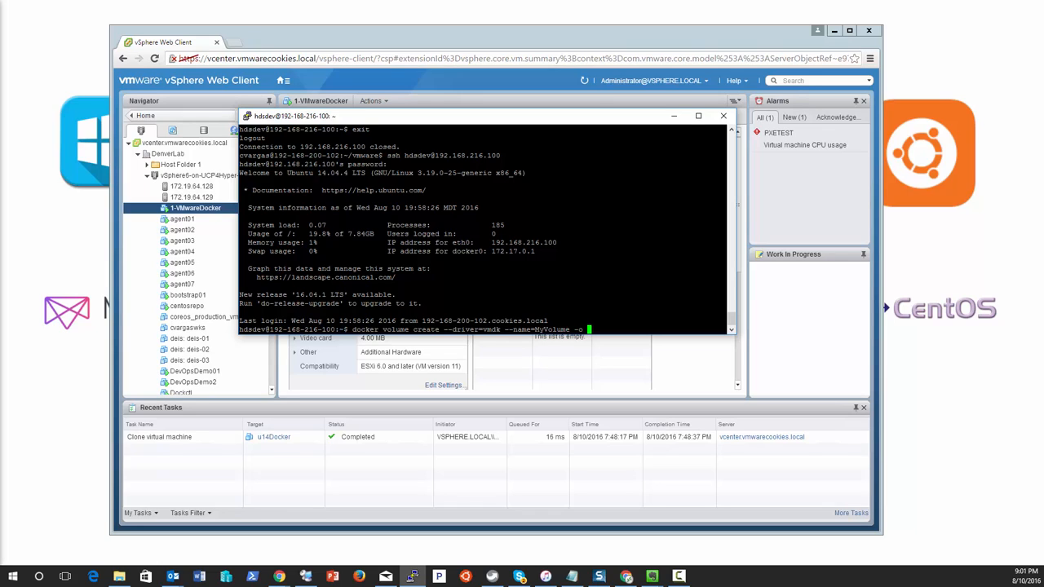
pyautogui.write('size=10')
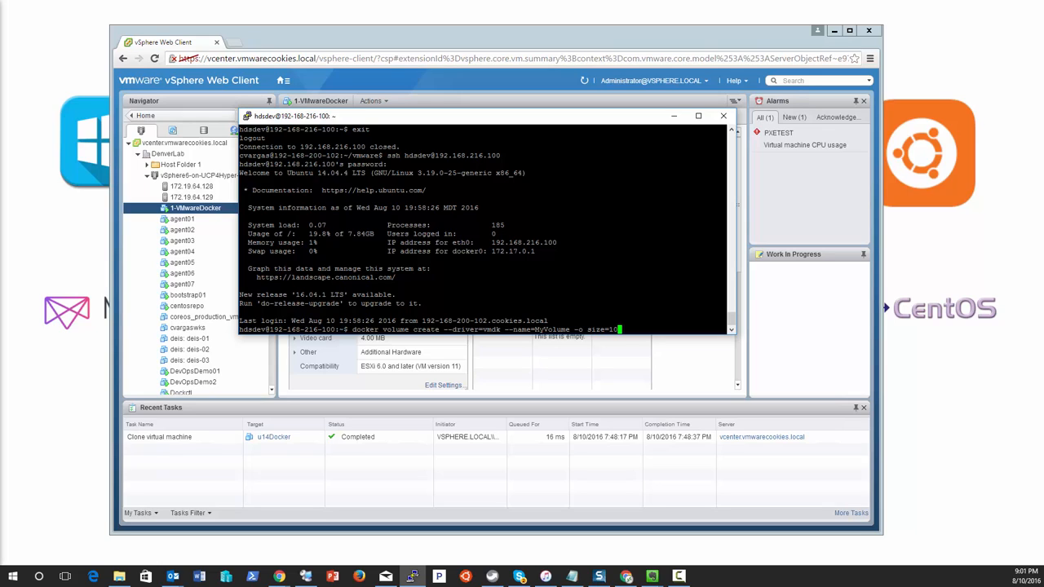
pyautogui.write('gb')
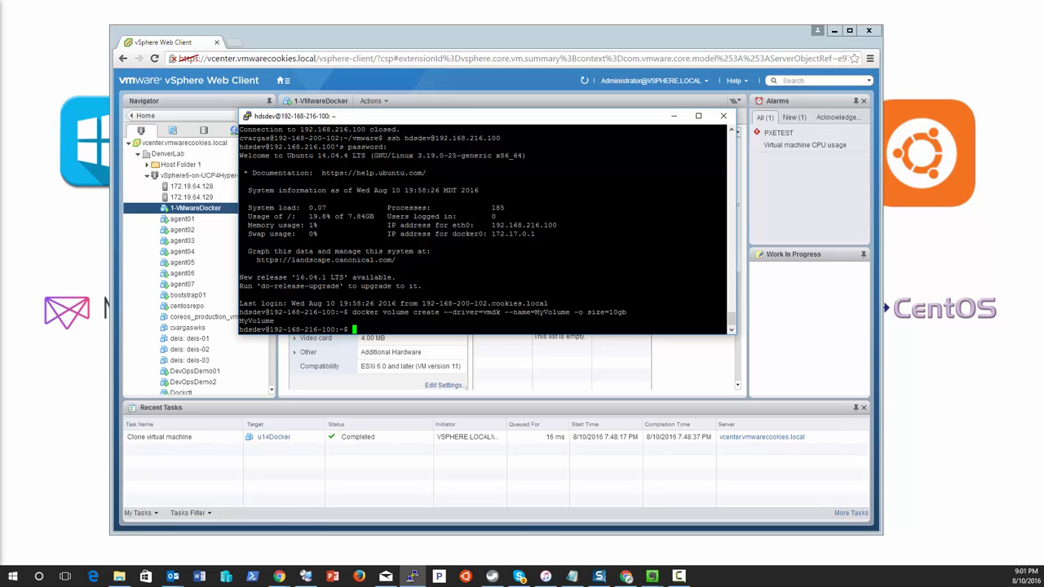
# Step: List Docker volumes to confirm MyVolume appears
pyautogui.write('docker')
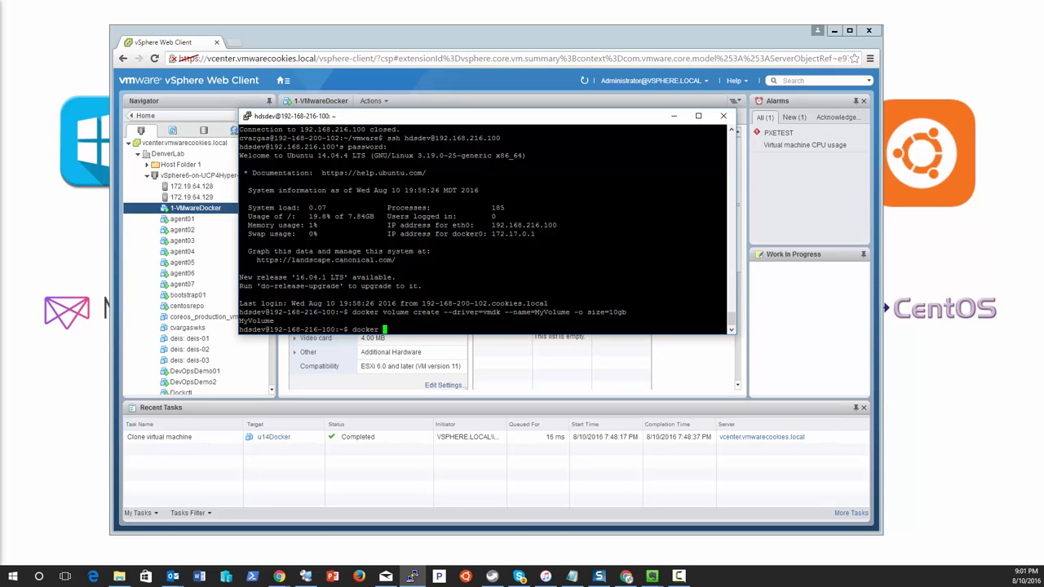
pyautogui.write('volume ls')
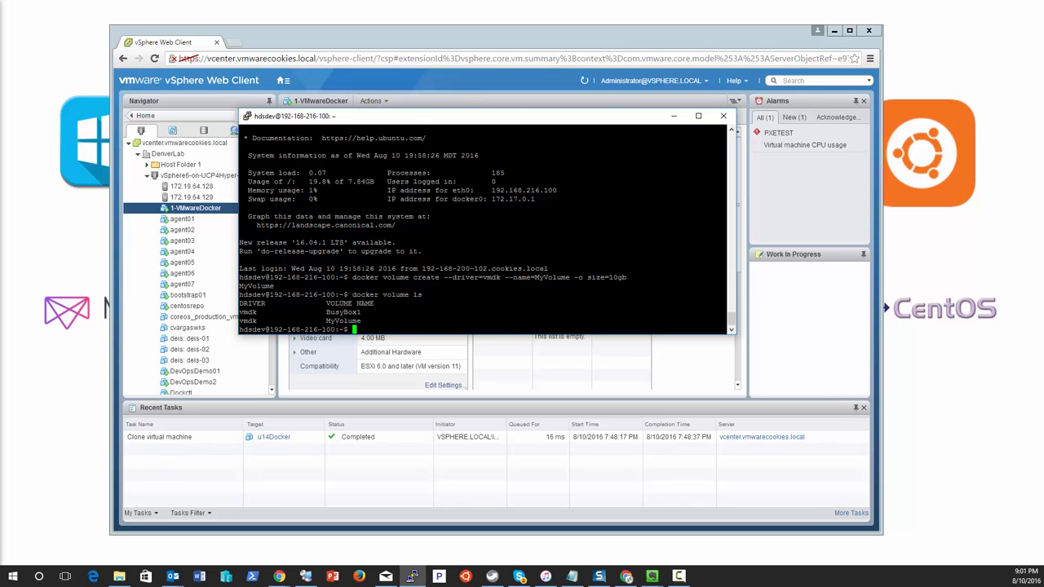
# Step: Browse vsanDatastore > Manage > Files > dockvols to reveal MyVolume.vmdk beside BusyBox.vmdk
pyautogui.click(722, 114)
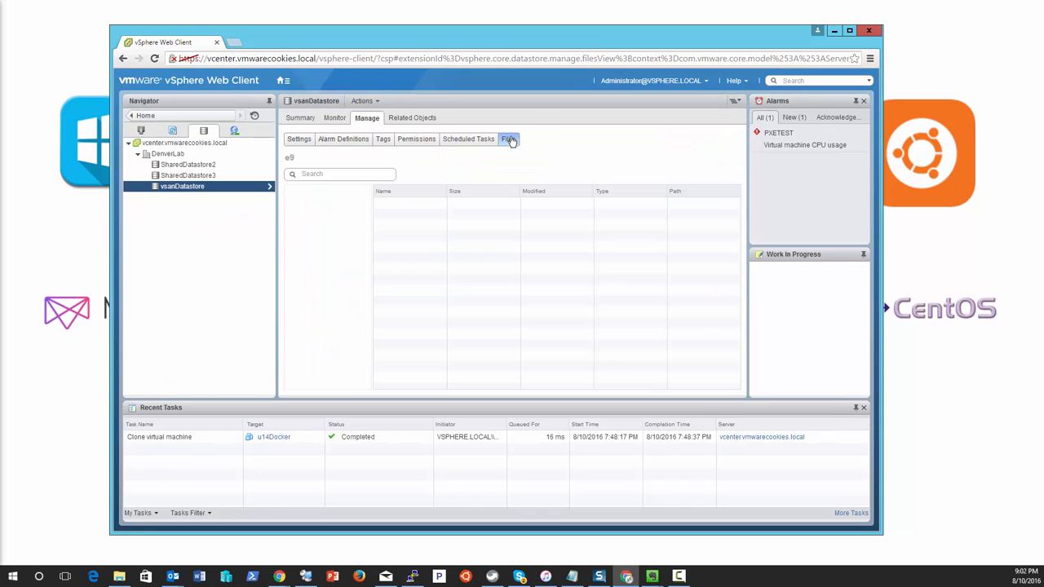
pyautogui.click(509, 138)
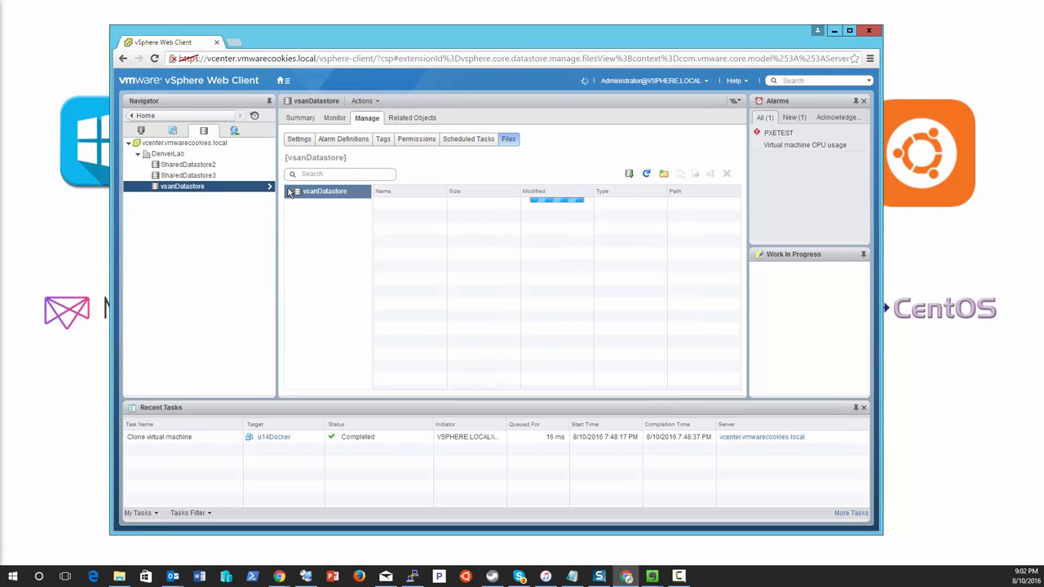
pyautogui.click(295, 191)
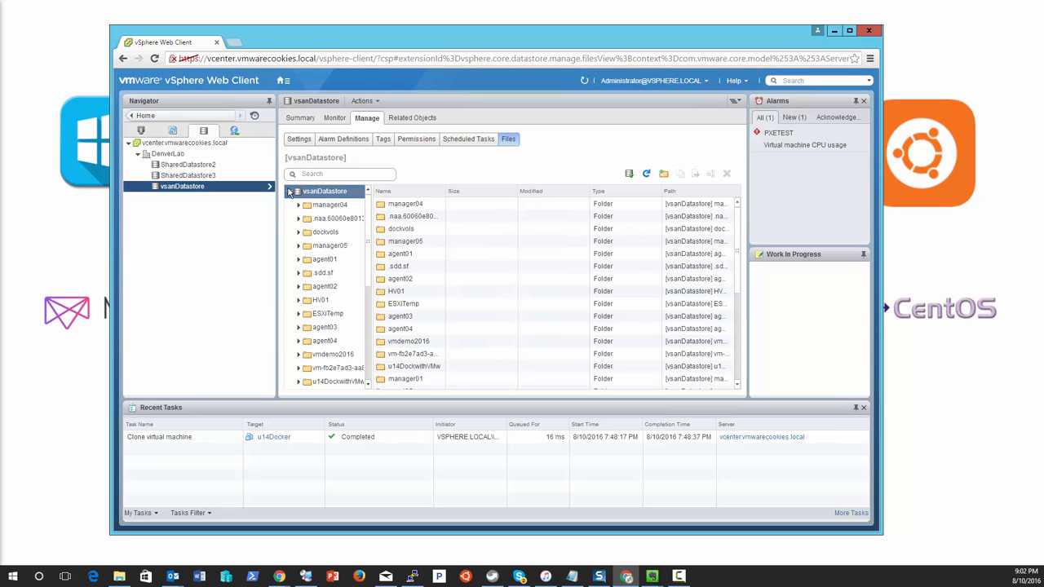
pyautogui.click(324, 232)
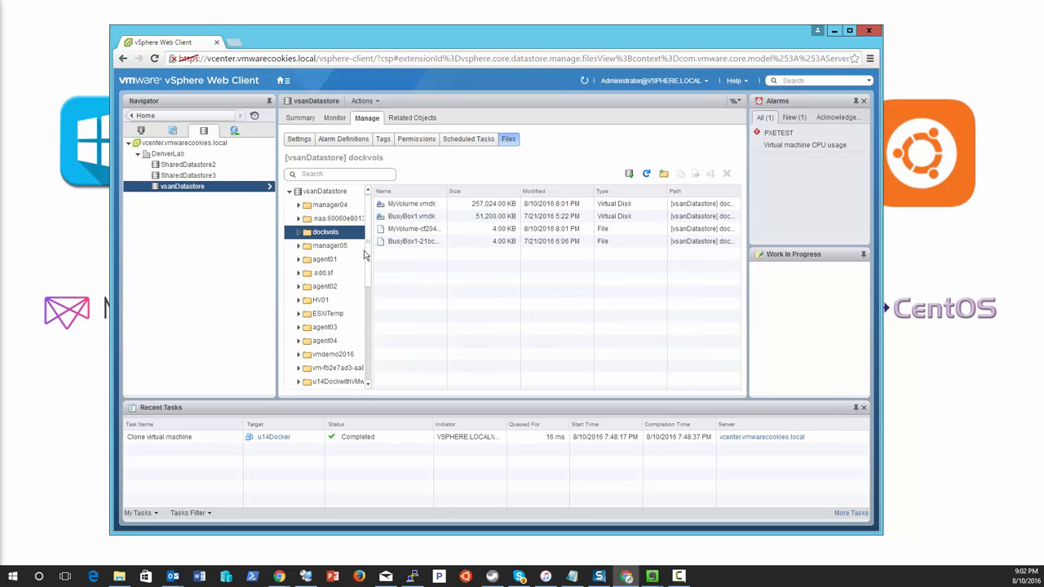
pyautogui.click(411, 204)
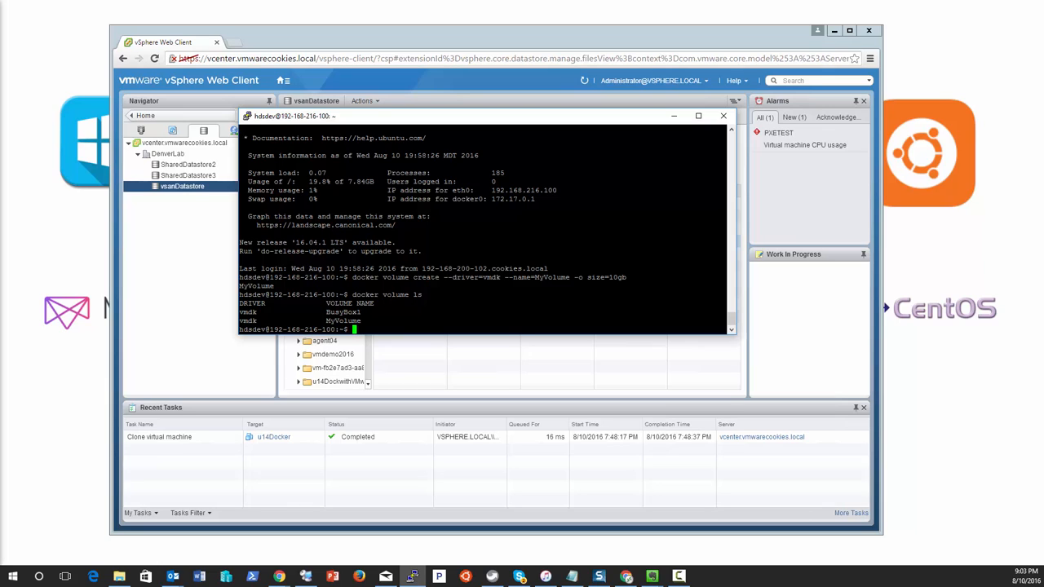
# Step: Run docker run --rm -it -v MyVolume:/mnt/myvol busybox to start a throwaway container
pyautogui.write('clea')
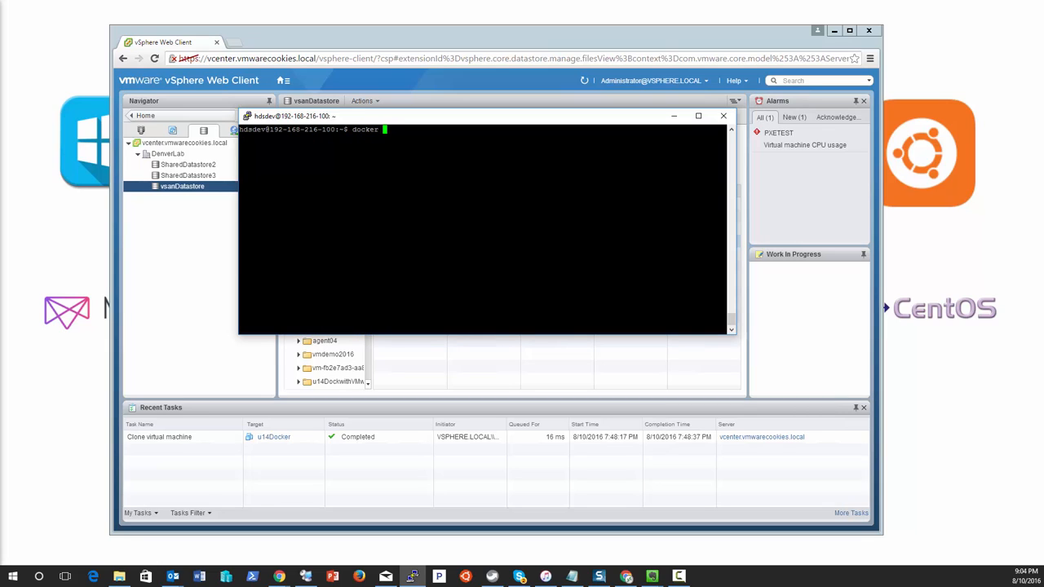
pyautogui.write('run')
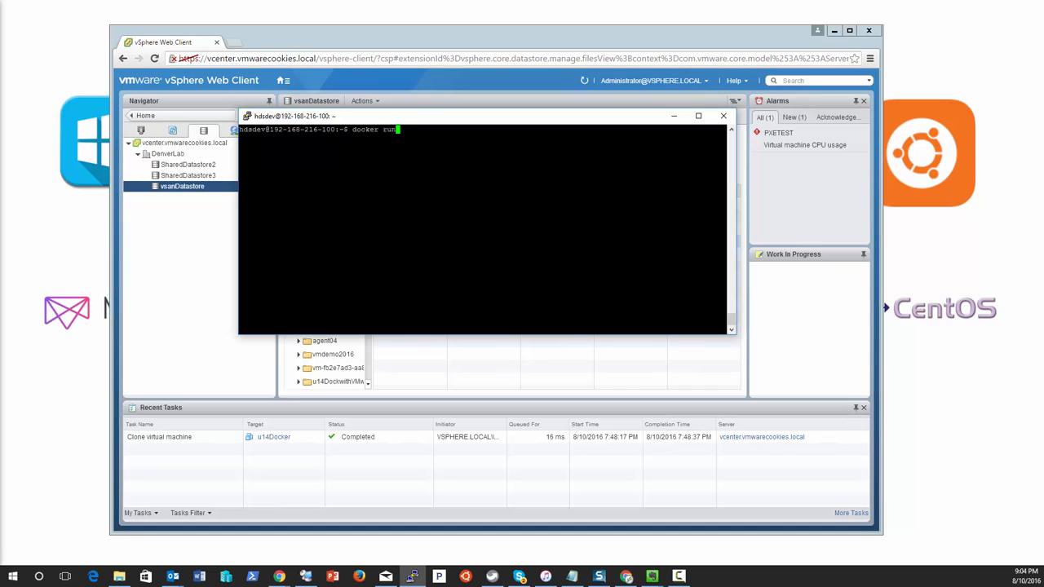
pyautogui.write('--rm -it')
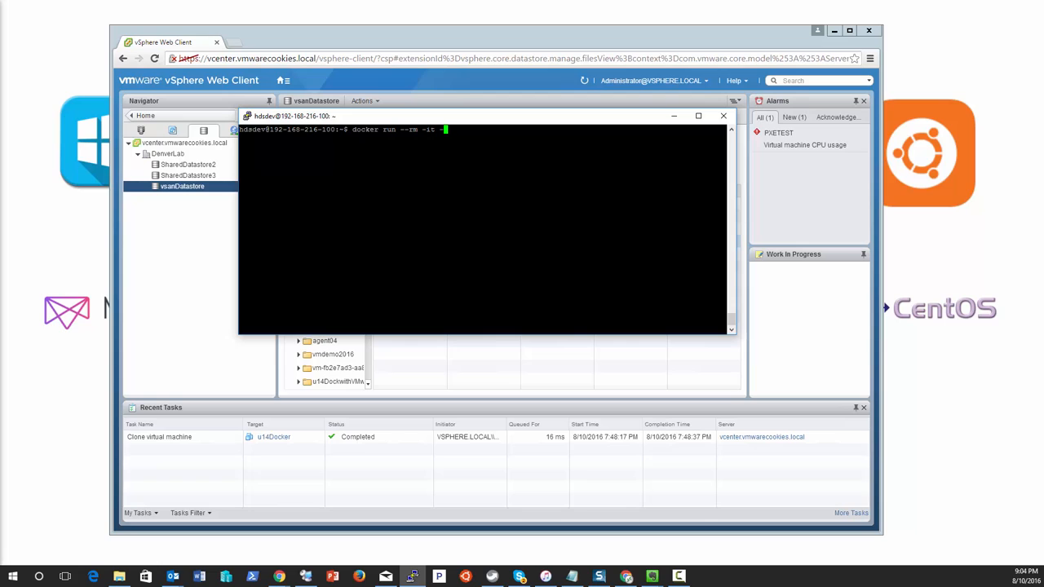
pyautogui.write('-v')
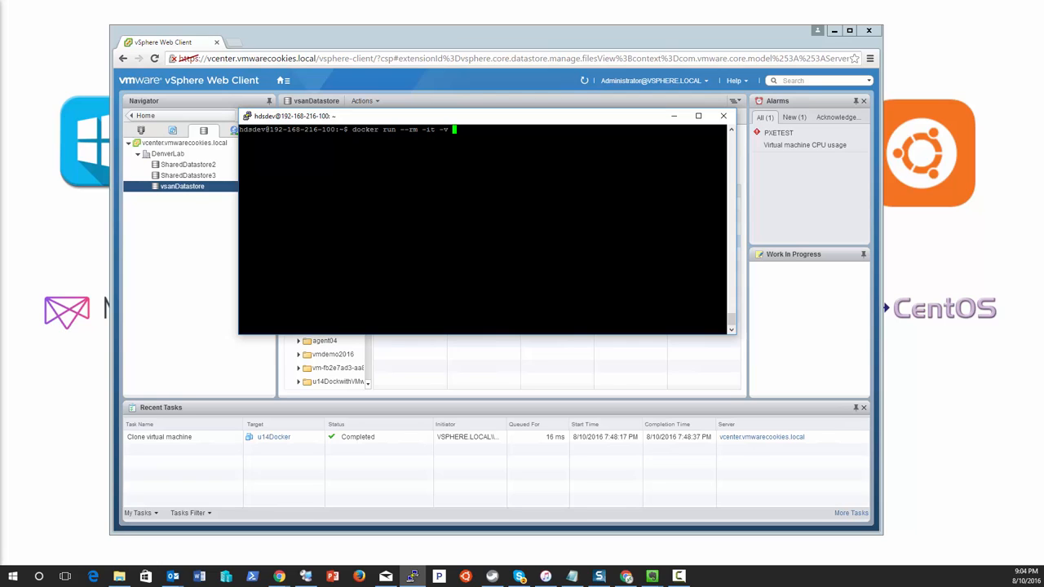
pyautogui.write('MyVolum')
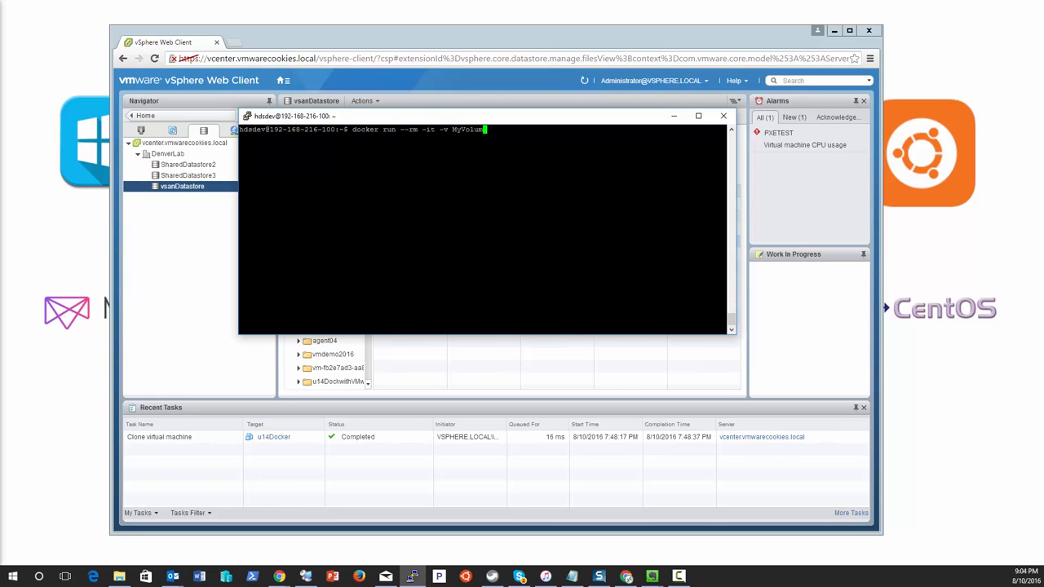
pyautogui.write(':/mnt/')
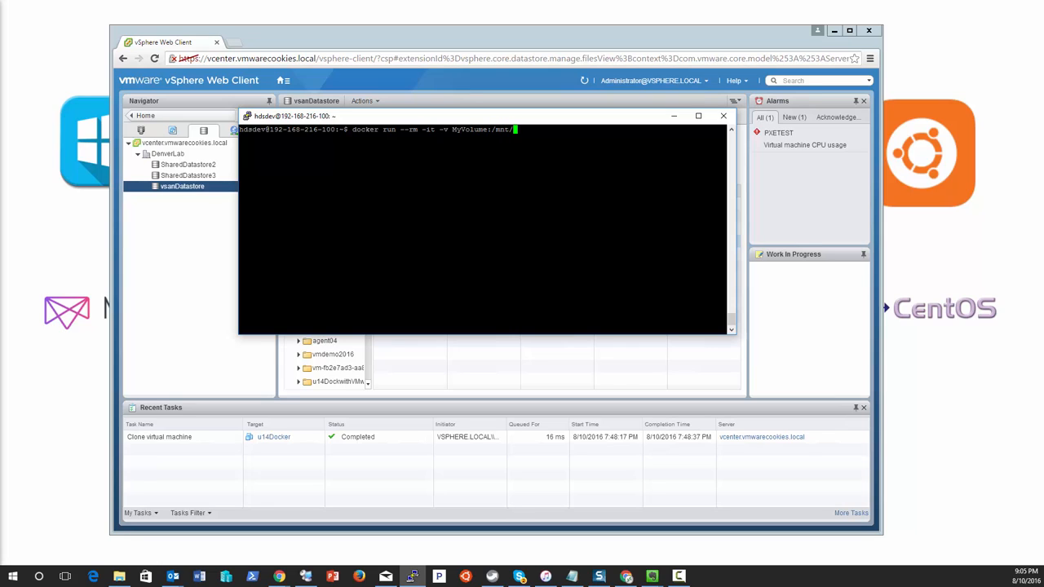
pyautogui.write('myvol')
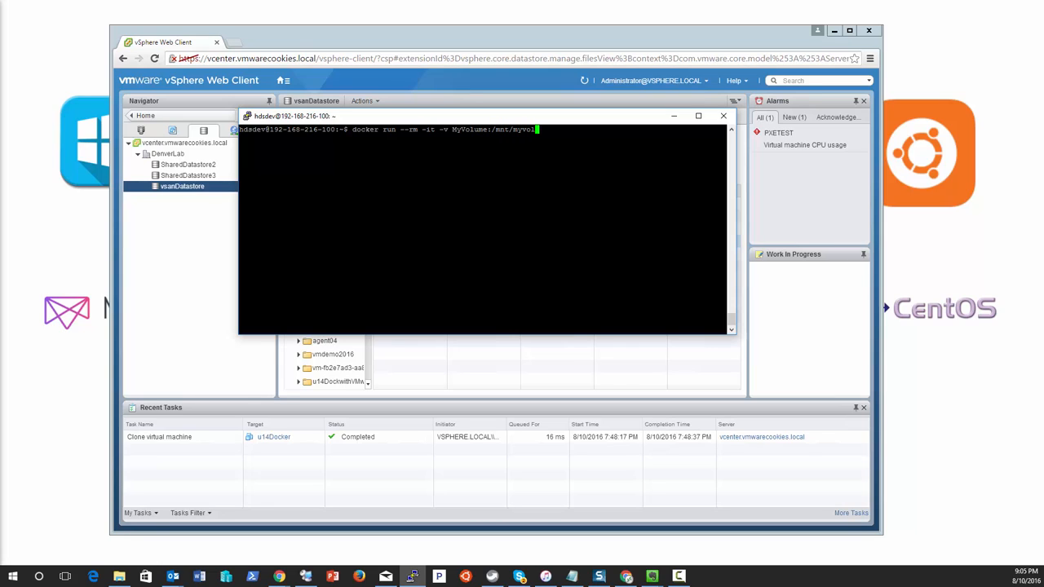
pyautogui.write('bus')
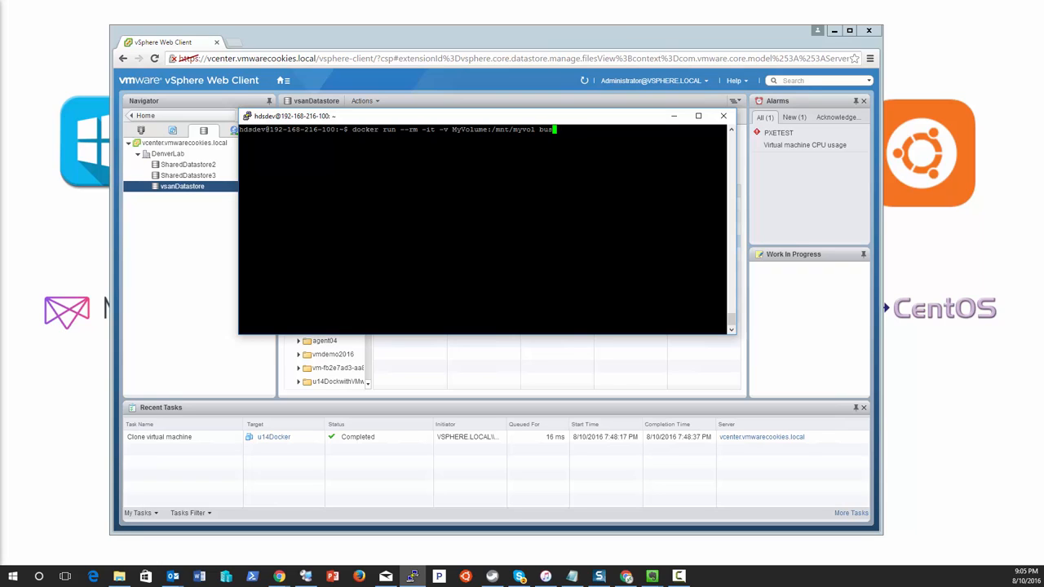
pyautogui.write('busybox')
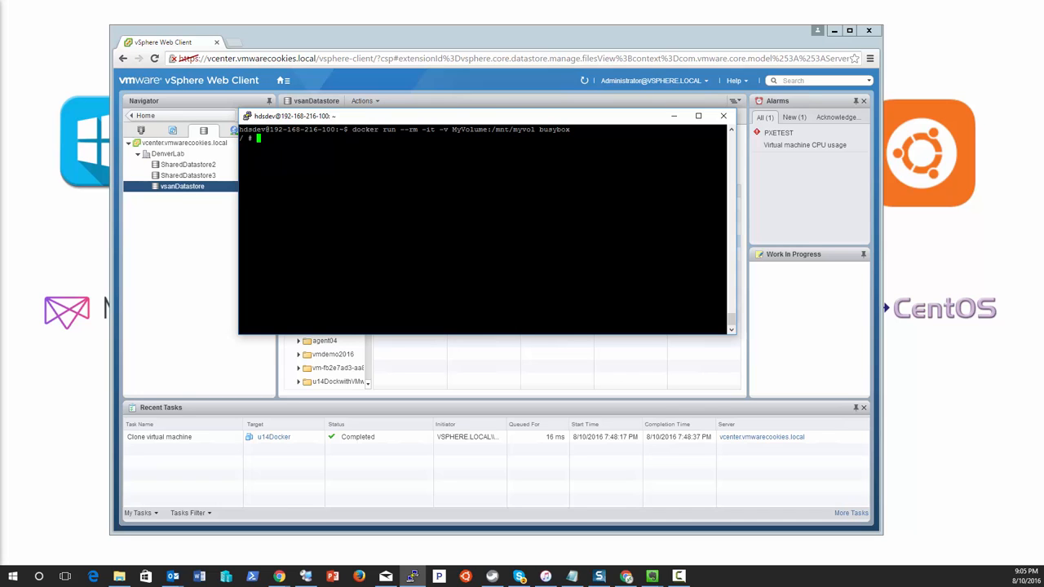
# Step: List the container's mounts to confirm MyVolume is mounted at /mnt/myvol
pyautogui.write('mount')
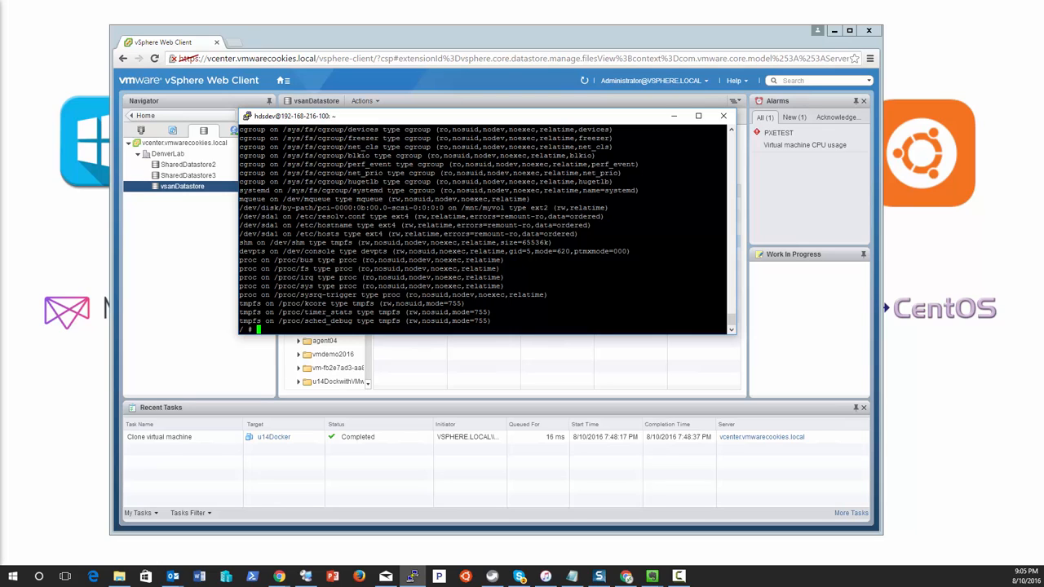
# Step: Create an empty newfile in /mnt/myvol and confirm it with ls and cat
pyautogui.write('cd /mnt/myvo')
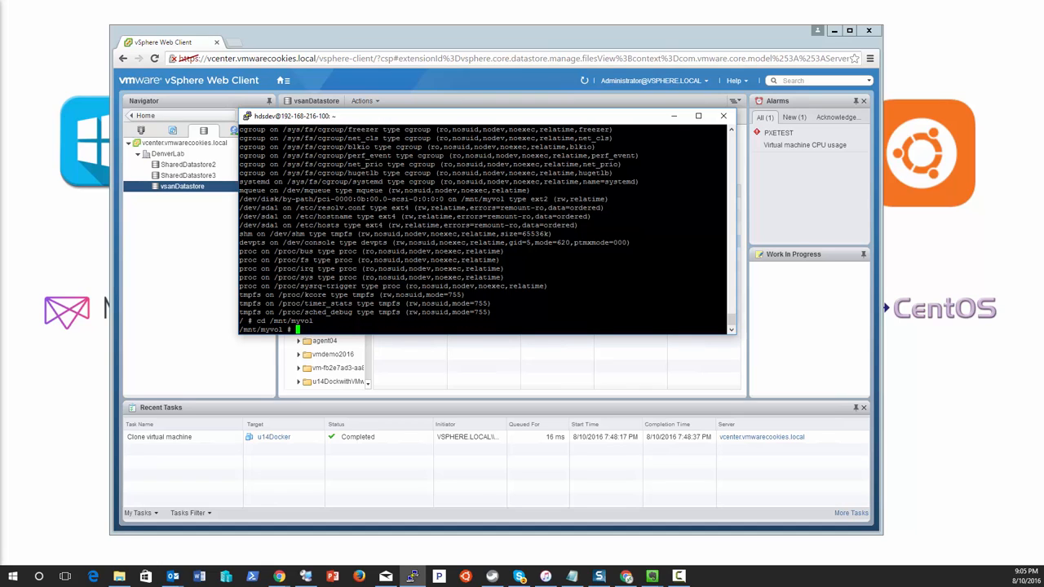
pyautogui.write('ls')
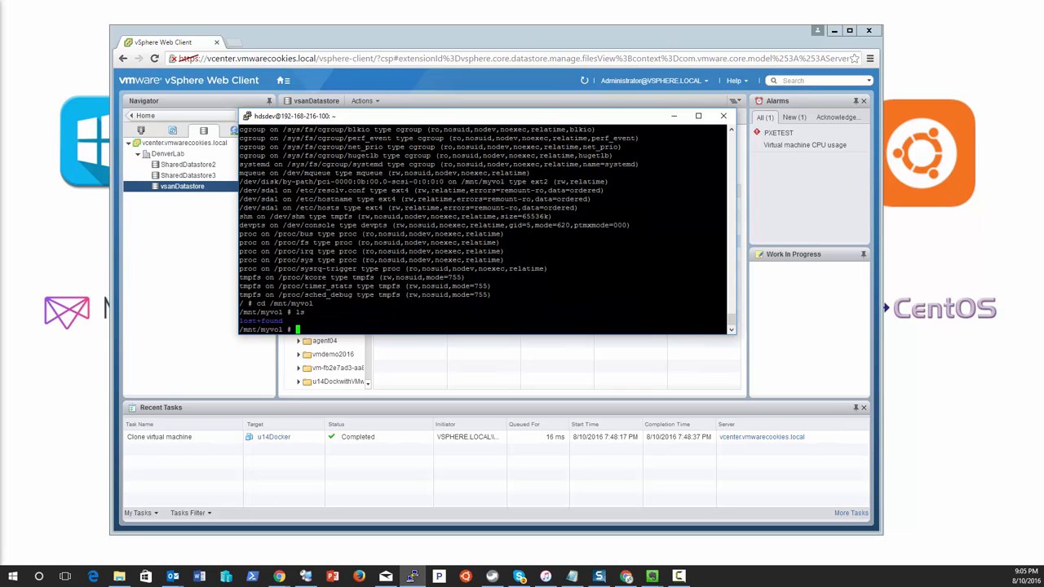
pyautogui.write('touch newfile')
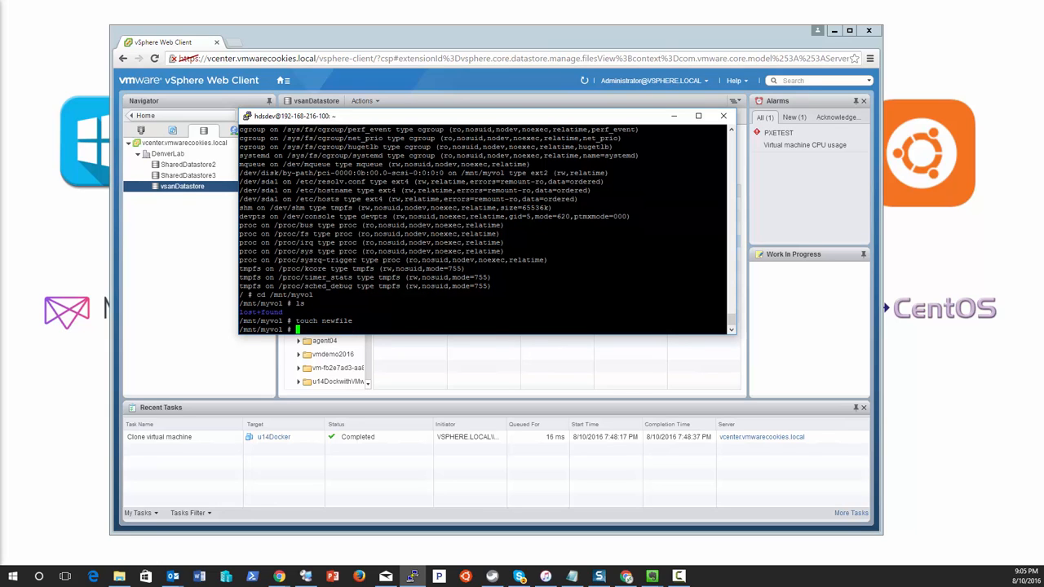
pyautogui.write('cat newfile')
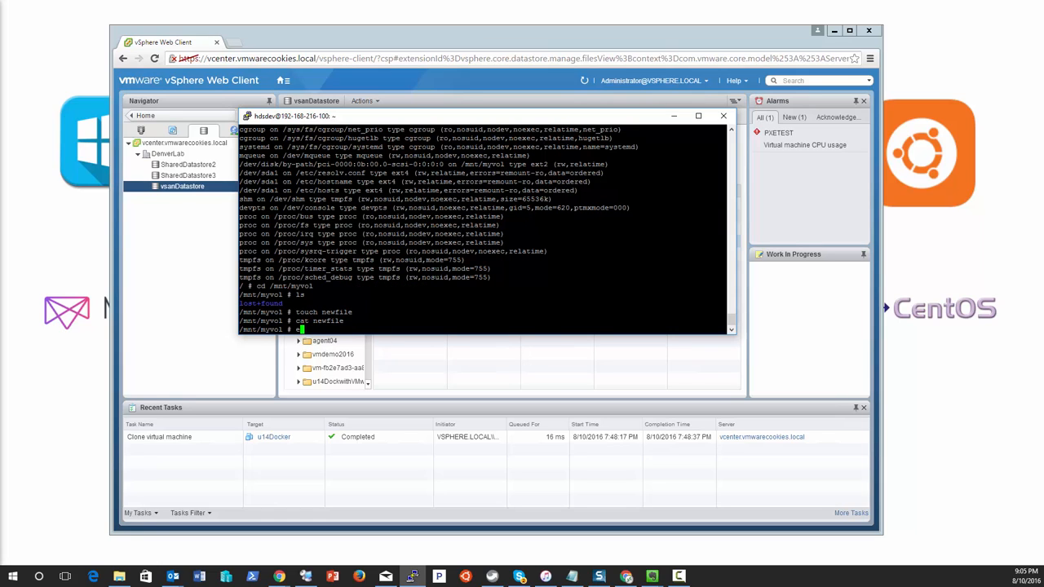
# Step: Write "This is a test with Docker and VMware" into newfile and cat it back
pyautogui.write('echo "This is a test with Docker')
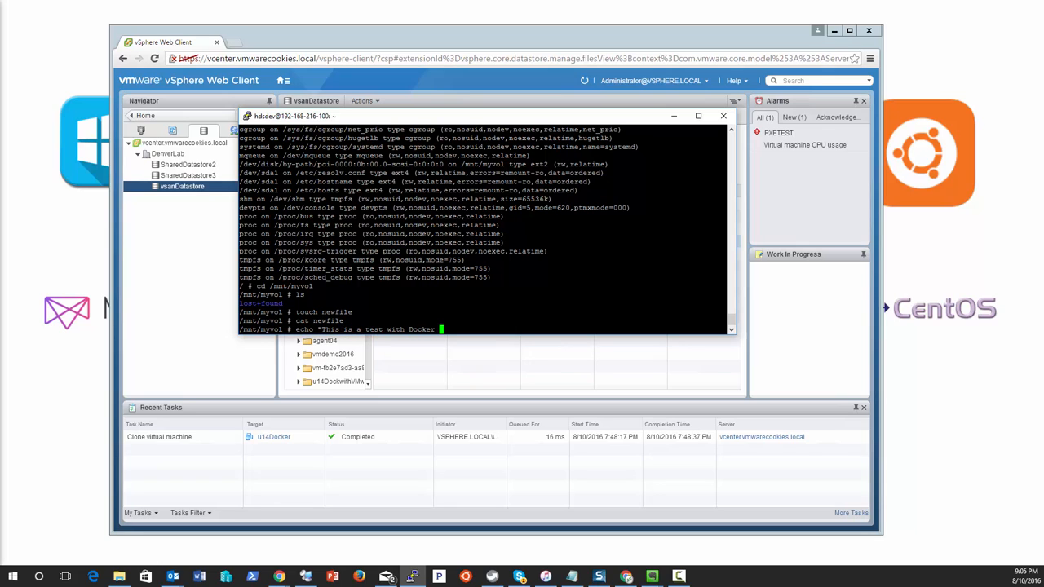
pyautogui.write('and VMware" > n')
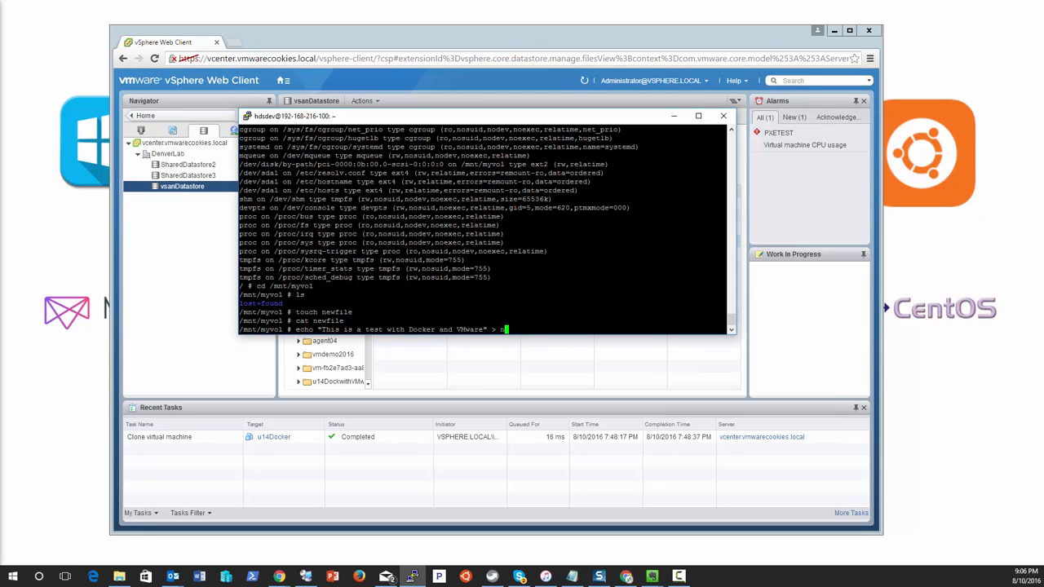
pyautogui.write('ewfile')
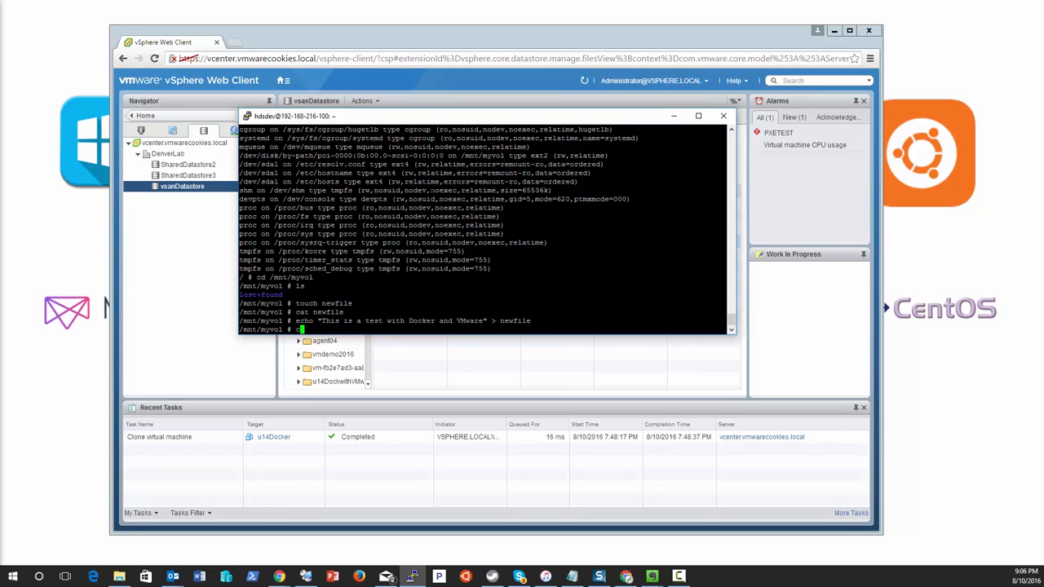
pyautogui.write('cat newfile')
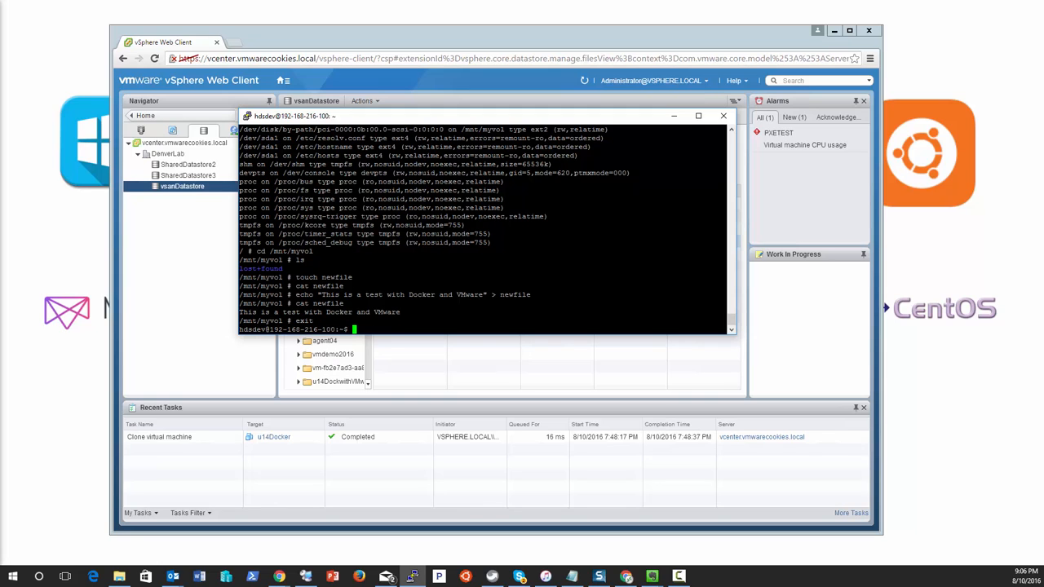
# Step: Run an ubuntu container with MyVolume at /mnt/myvol, cat newfile, then select the BusyBox vmdk in dockvols
pyautogui.write('docker run --rm -it -v MyVolume:/mnt/myvol busybox')
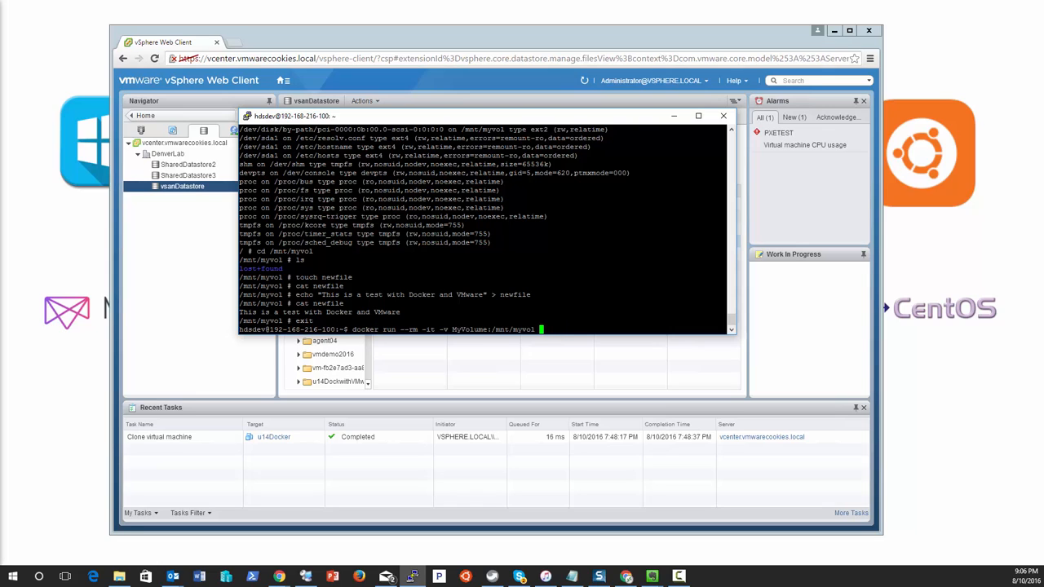
pyautogui.write('ubuntu')
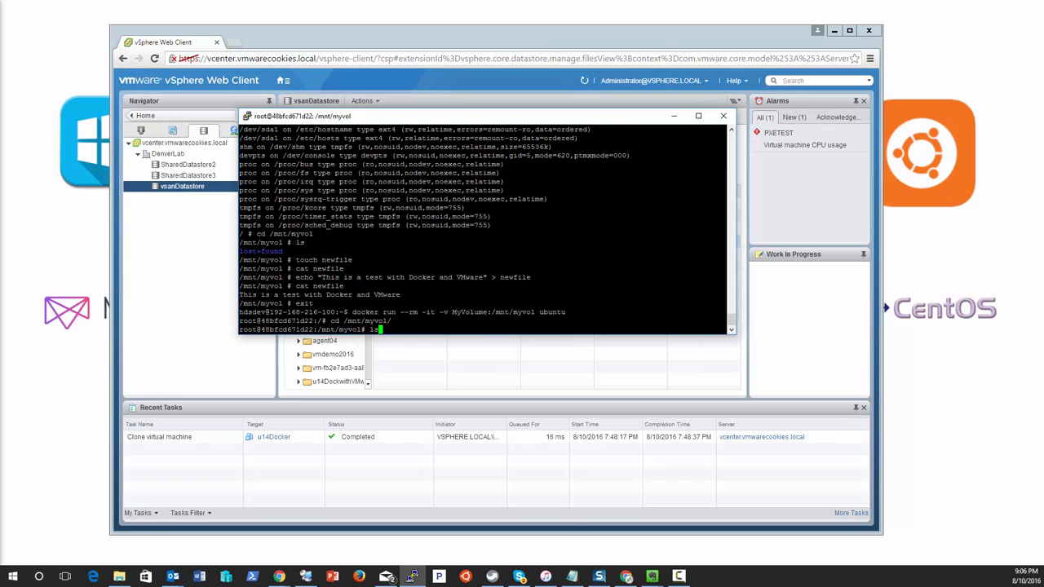
pyautogui.write('ca')
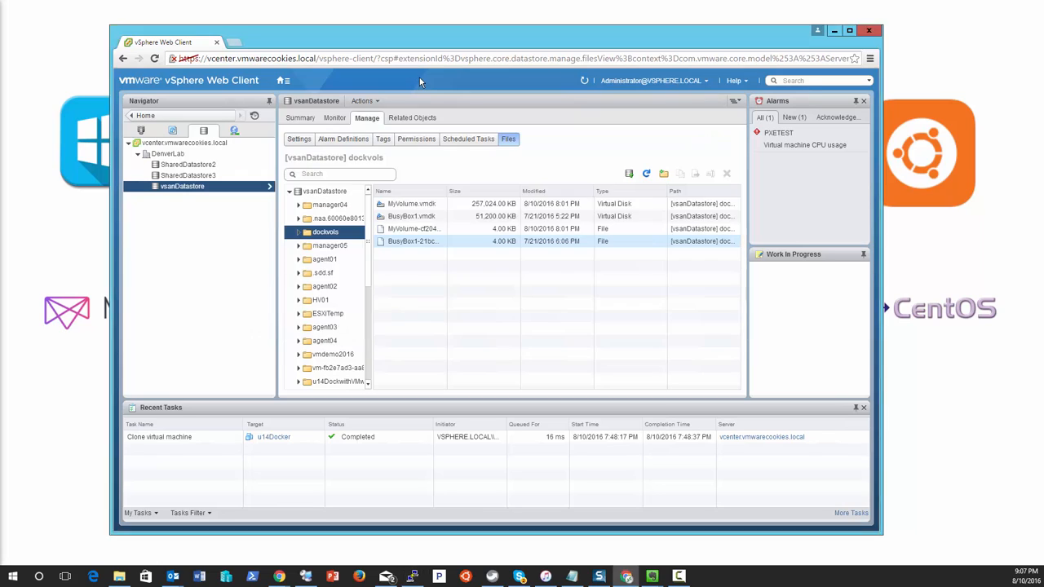
pyautogui.click(411, 215)
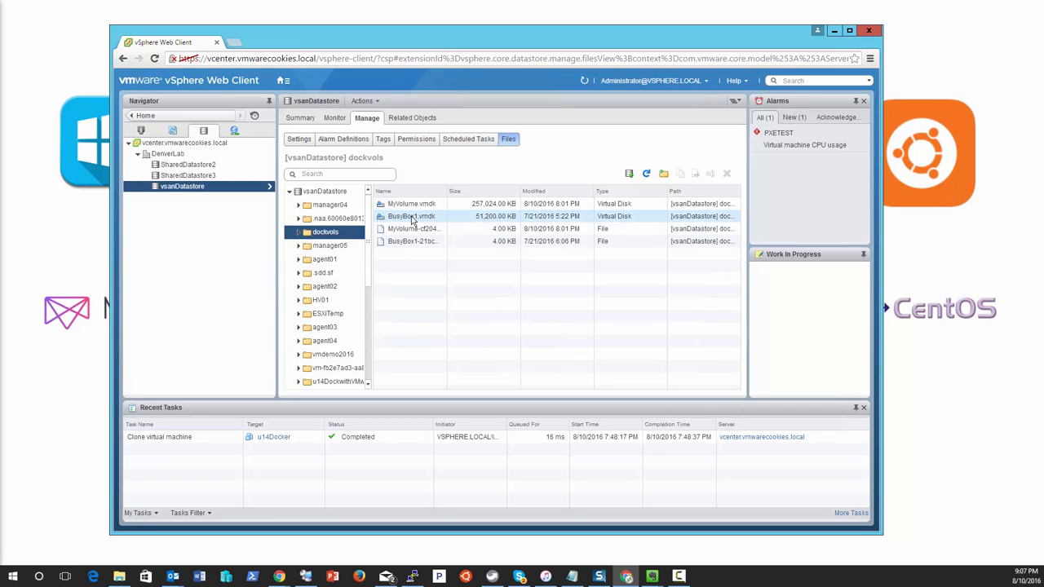